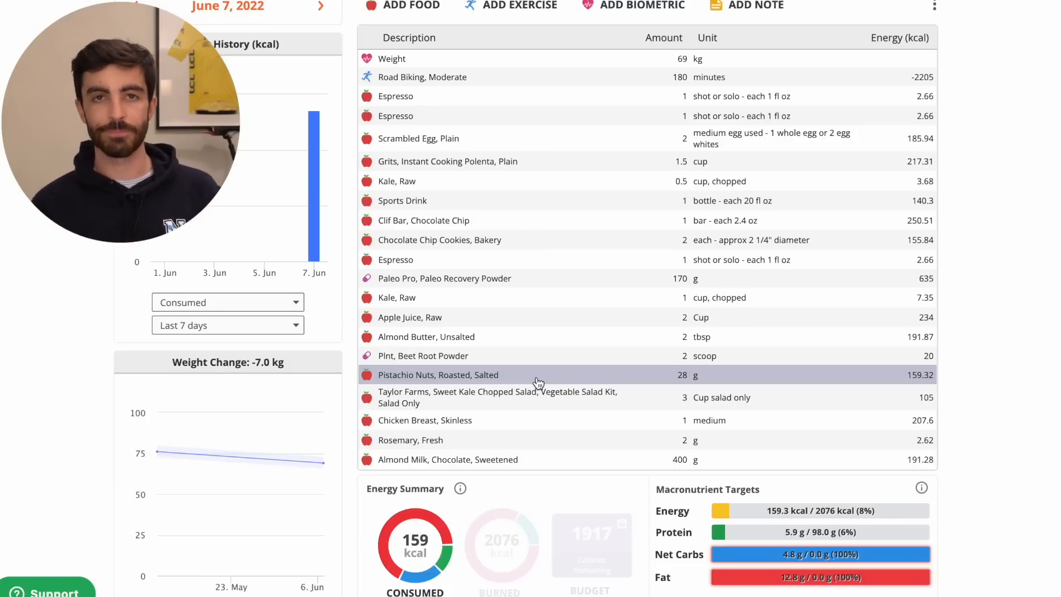
Watch the end of the interval training video, then return to the June 7 diary
{"action": "scroll", "scroll_direction": "down", "scroll_amount": 3}
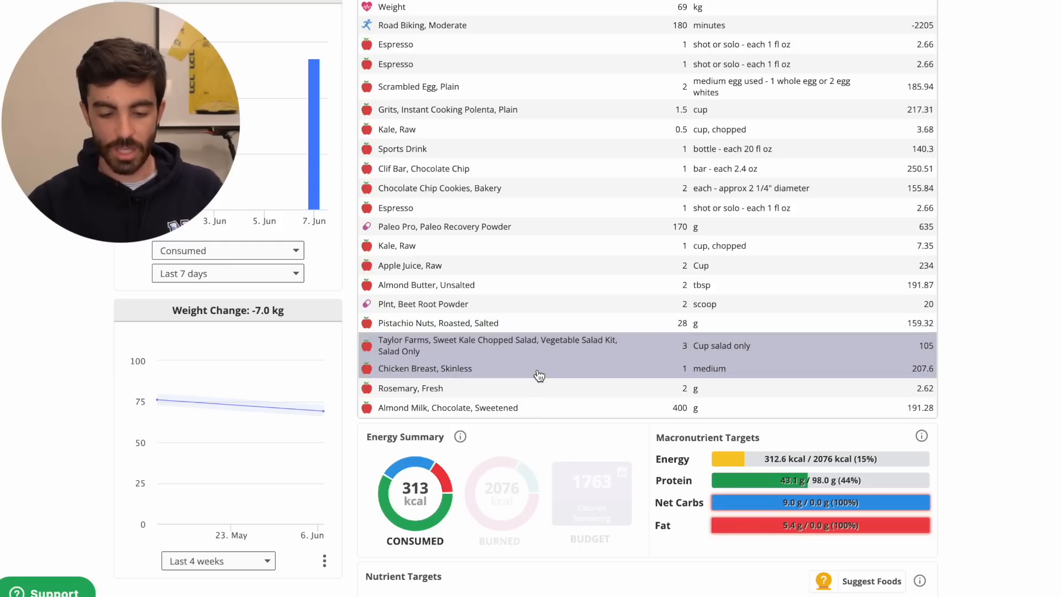
{"action": "mouse_move", "coordinate": [533, 397]}
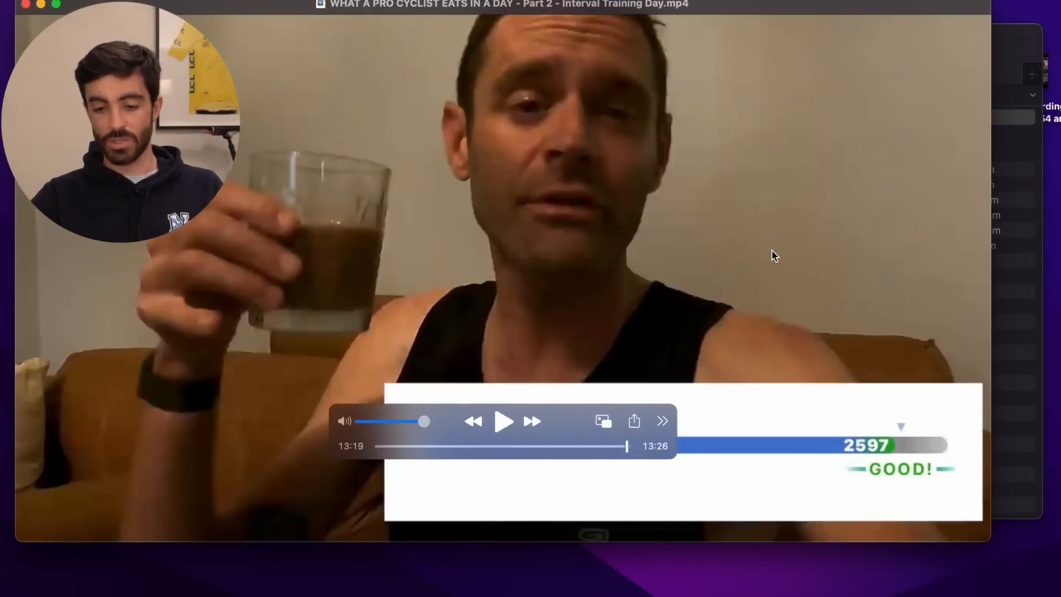
{"action": "mouse_move", "coordinate": [859, 455]}
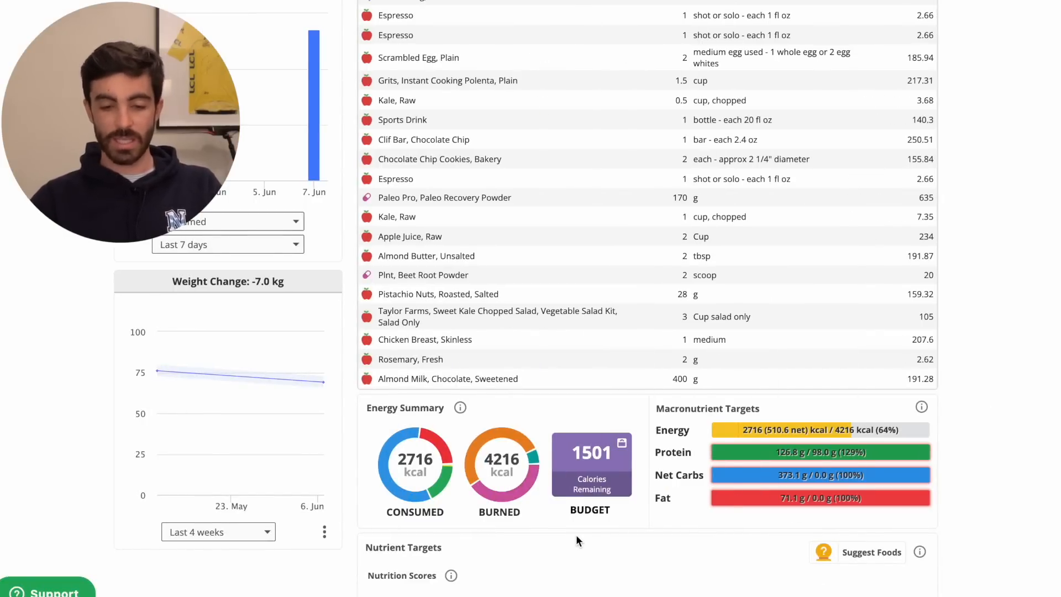
{"action": "mouse_move", "coordinate": [706, 470]}
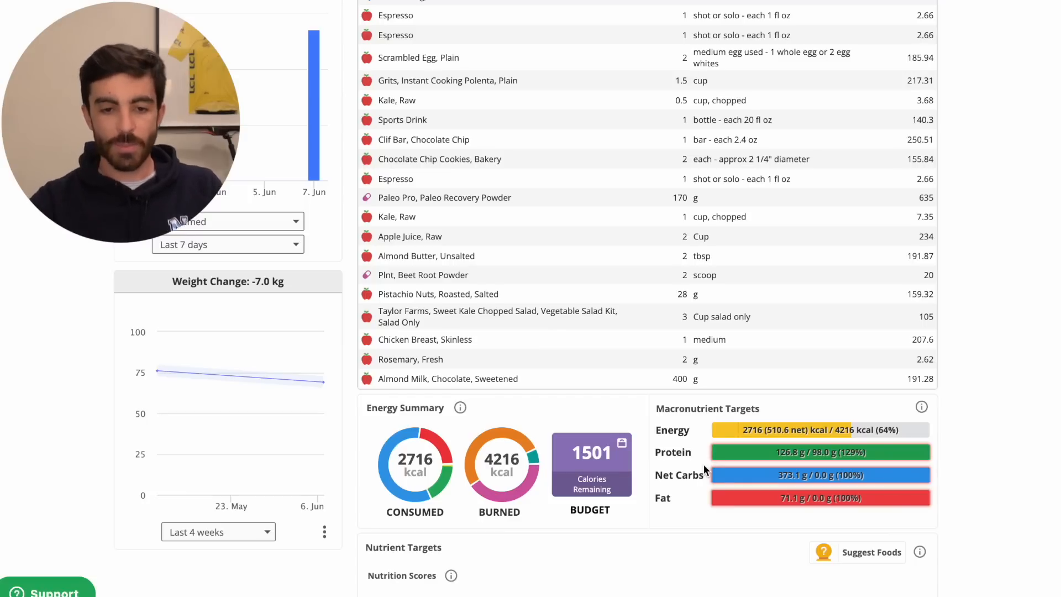
{"action": "scroll", "scroll_direction": "up", "scroll_amount": 3}
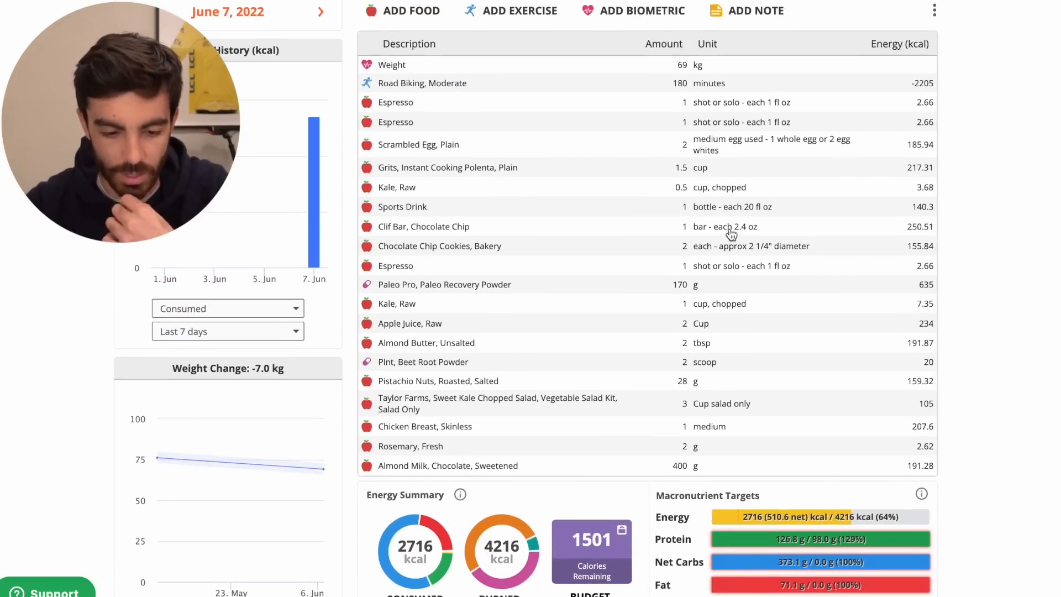
Set the Pistachio Nuts amount to 60 g
{"action": "scroll", "scroll_direction": "down", "scroll_amount": 3}
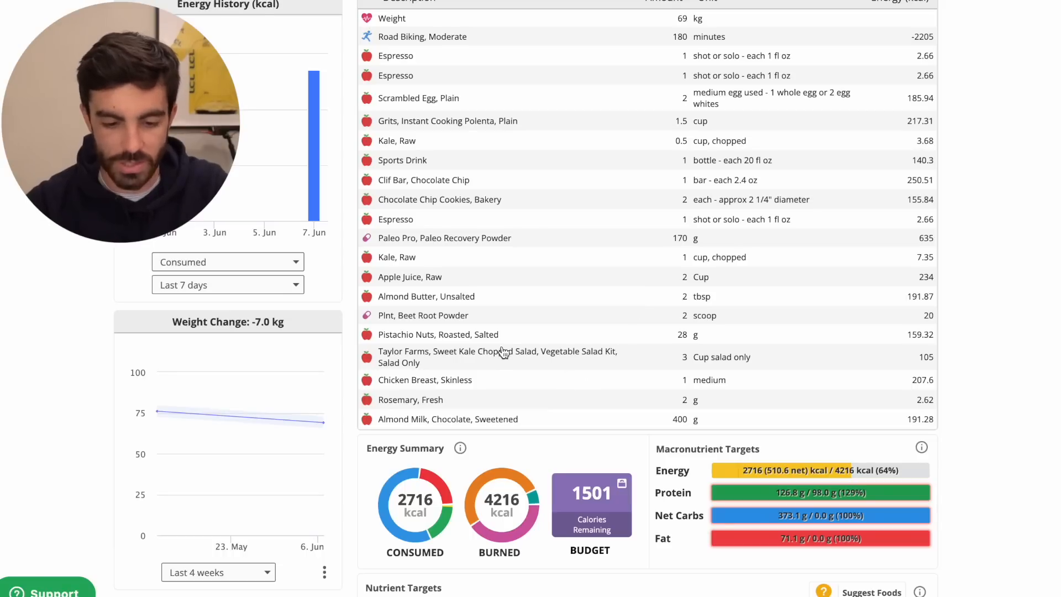
{"action": "mouse_move", "coordinate": [682, 338]}
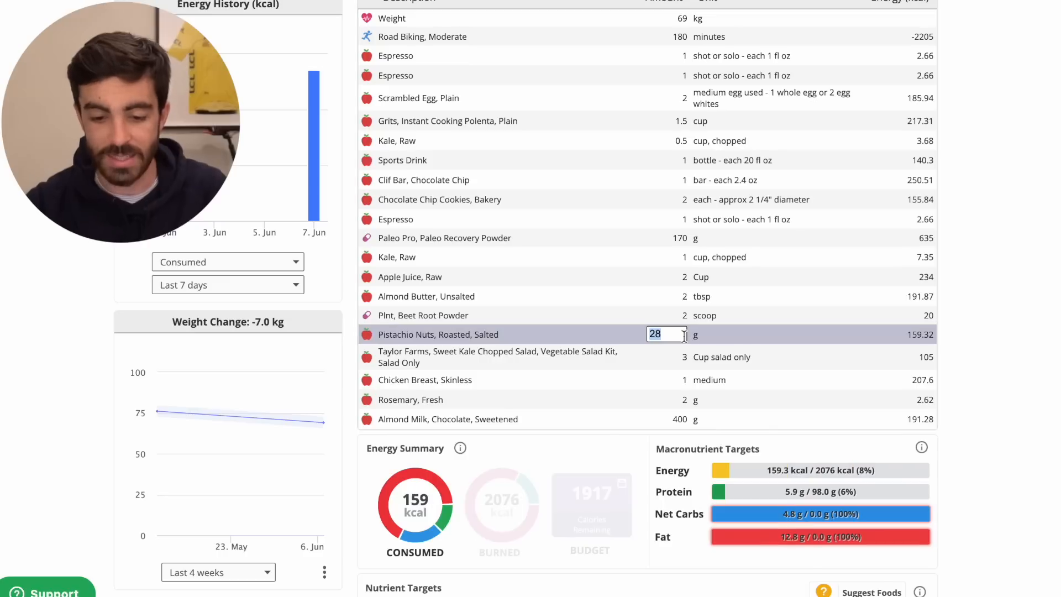
{"action": "type", "text": "60"}
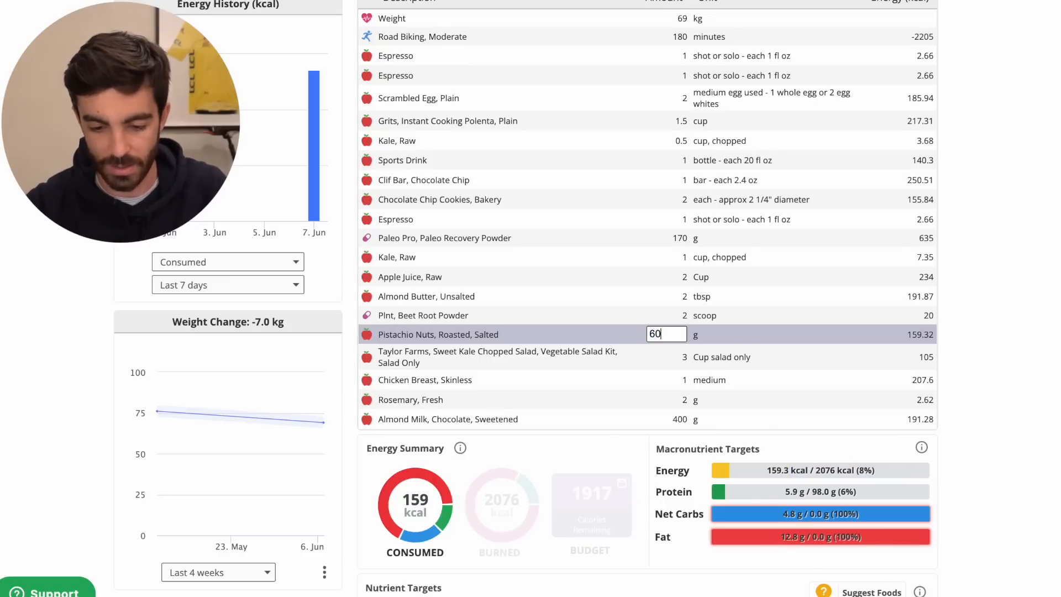
{"action": "key", "text": "Return"}
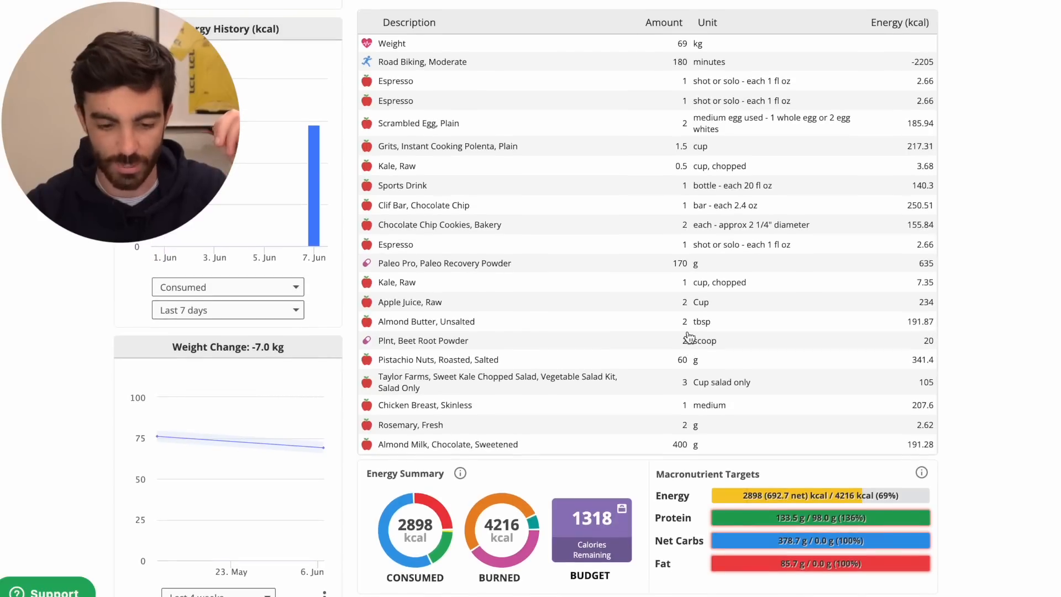
{"action": "mouse_move", "coordinate": [679, 184]}
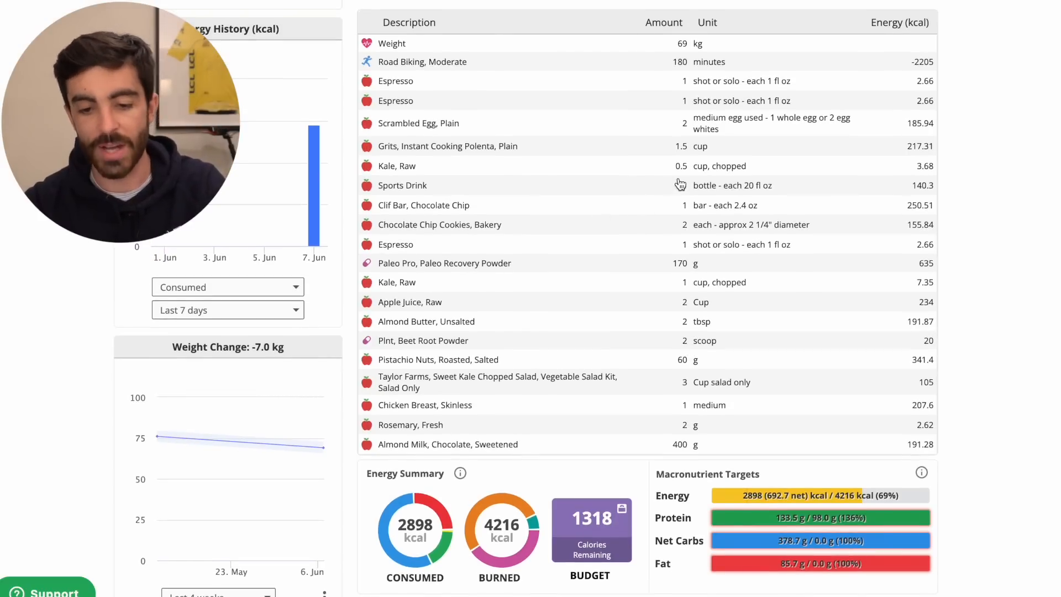
{"action": "mouse_move", "coordinate": [686, 189]}
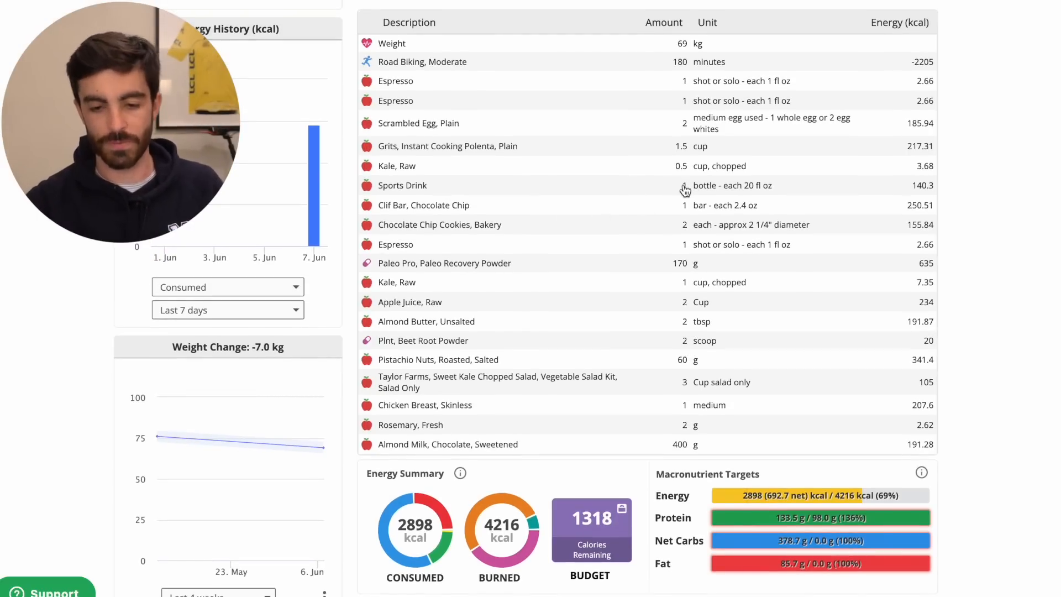
Double the Sports Drink and Clif Bar to 2 servings each, reaching 3,289 kcal
{"action": "left_click", "coordinate": [665, 185]}
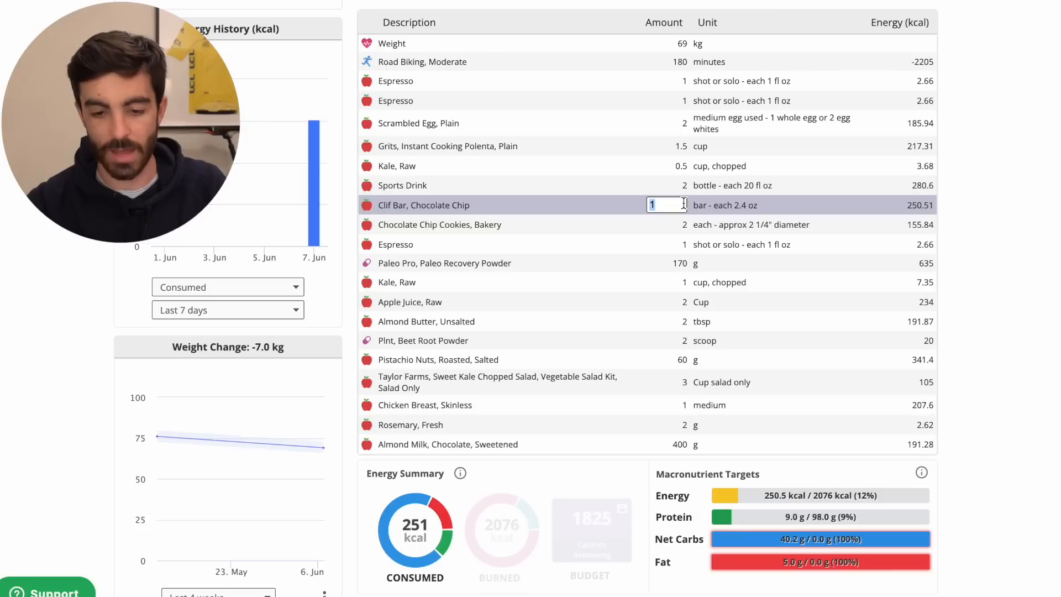
{"action": "type", "text": "2"}
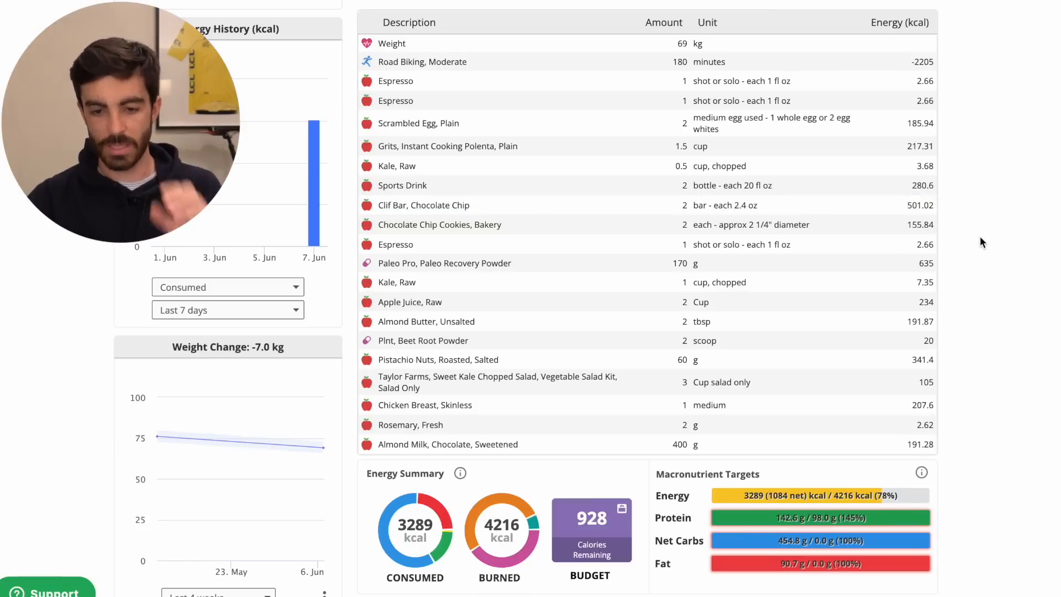
{"action": "mouse_move", "coordinate": [773, 297]}
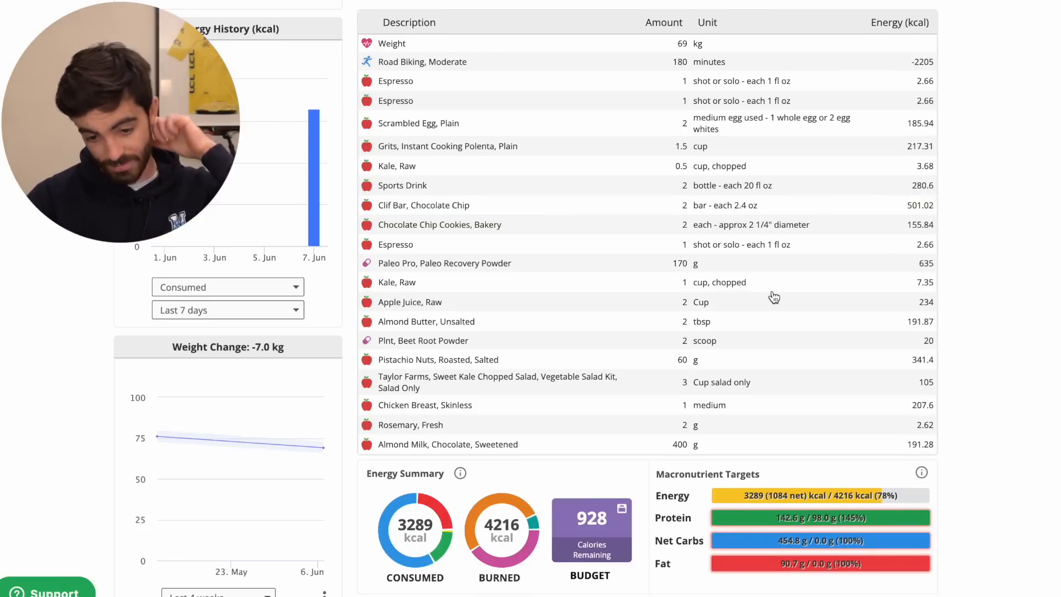
{"action": "scroll", "scroll_direction": "down", "scroll_amount": 3}
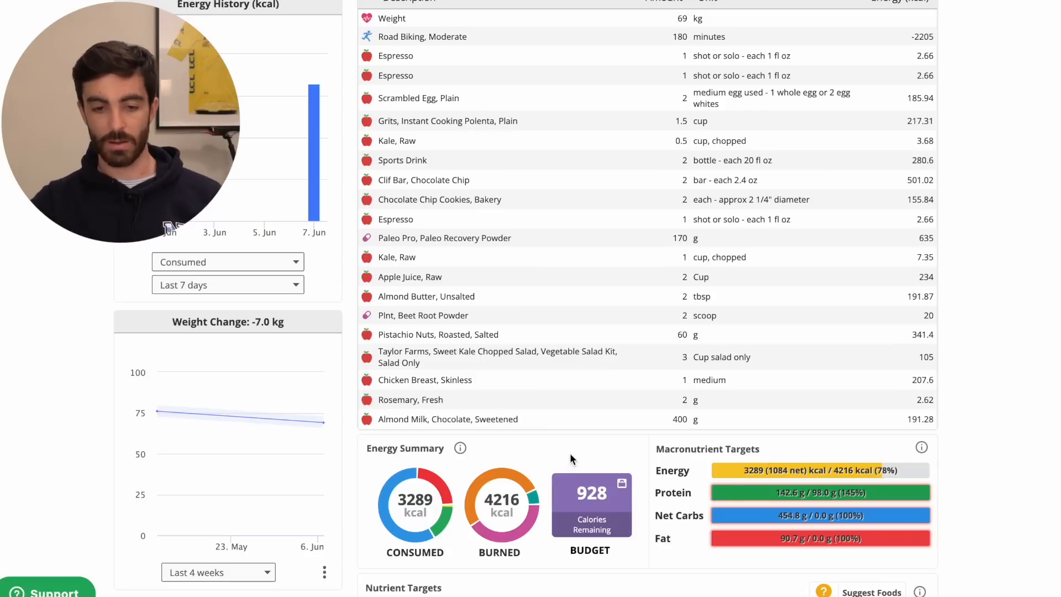
Raise the Sports Drink to 5 bottles, bringing the total to 3,709 kcal, and review the Fat contributors
{"action": "scroll", "scroll_direction": "down", "scroll_amount": 3}
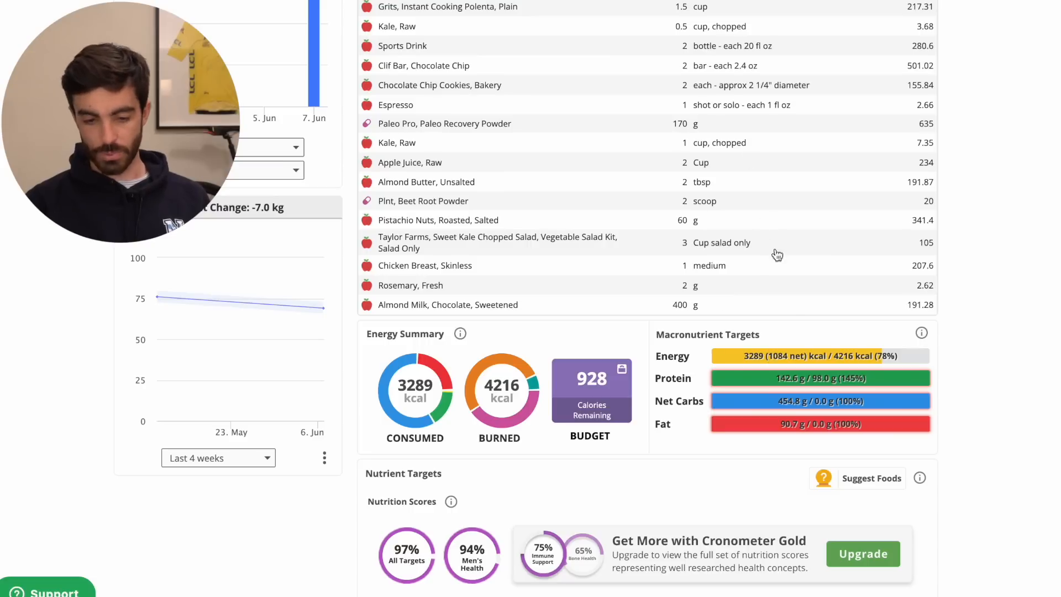
{"action": "mouse_move", "coordinate": [906, 390]}
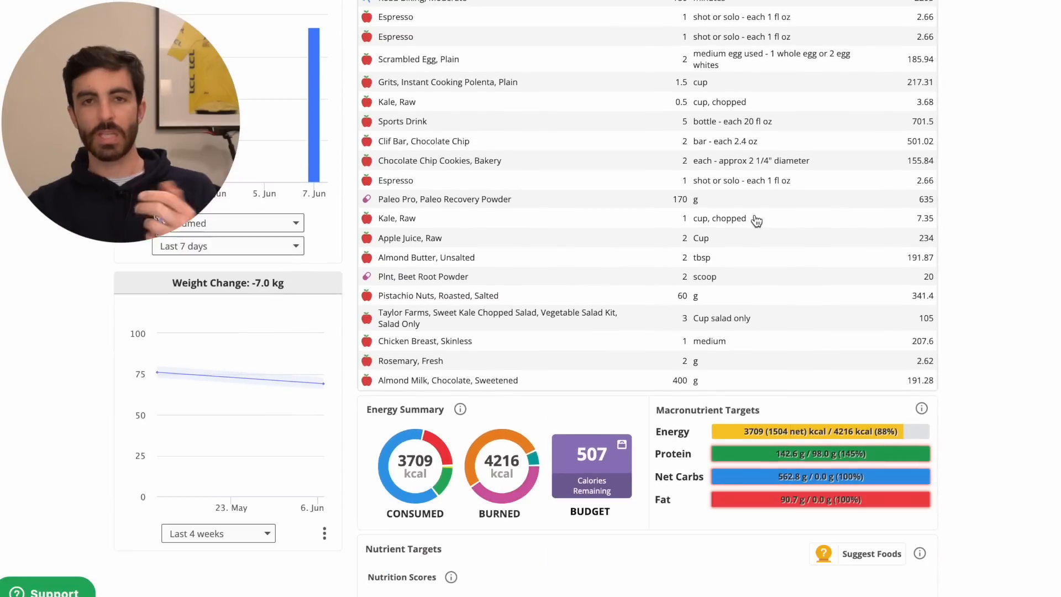
{"action": "scroll", "scroll_direction": "down", "scroll_amount": 3}
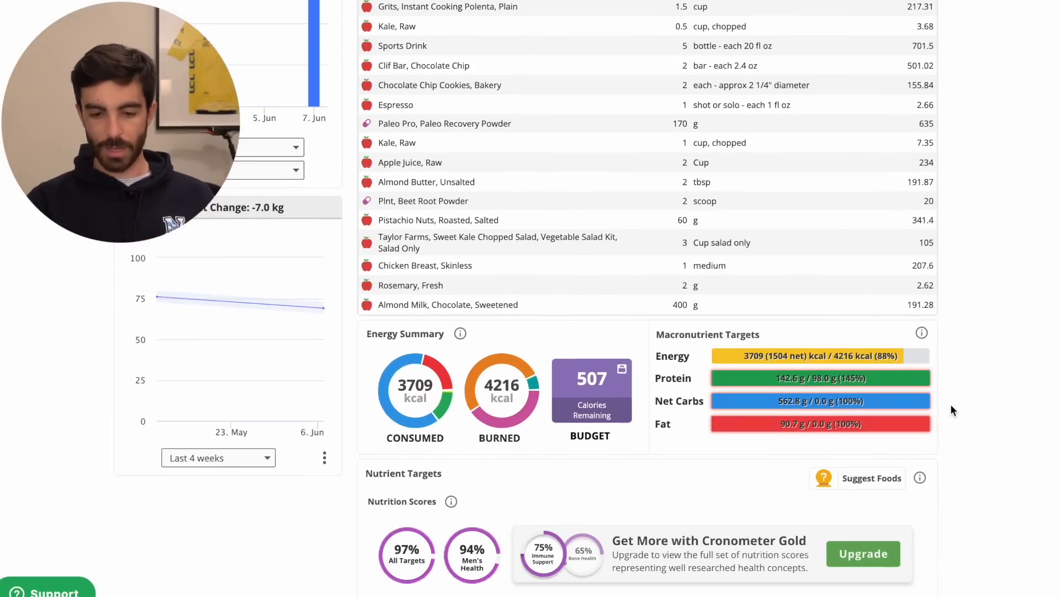
{"action": "mouse_move", "coordinate": [964, 390]}
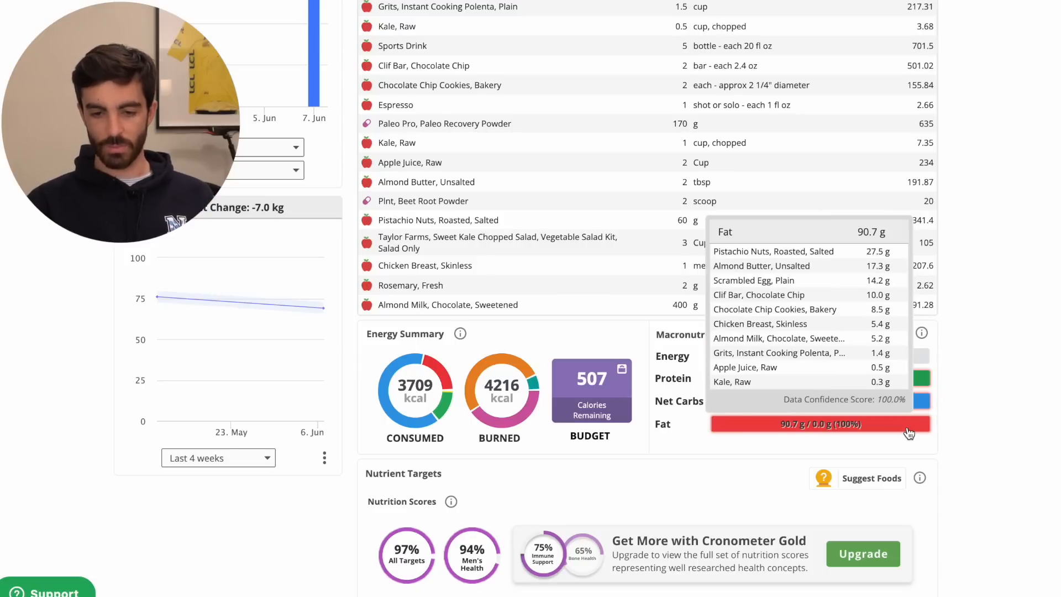
{"action": "scroll", "scroll_direction": "down", "scroll_amount": 3}
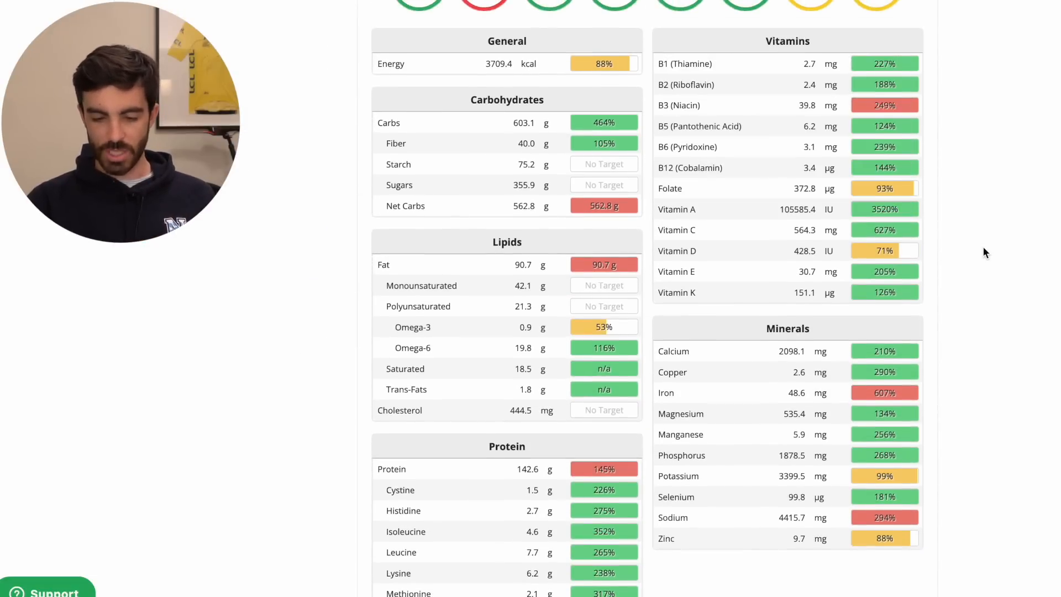
{"action": "scroll", "scroll_direction": "up", "scroll_amount": 3}
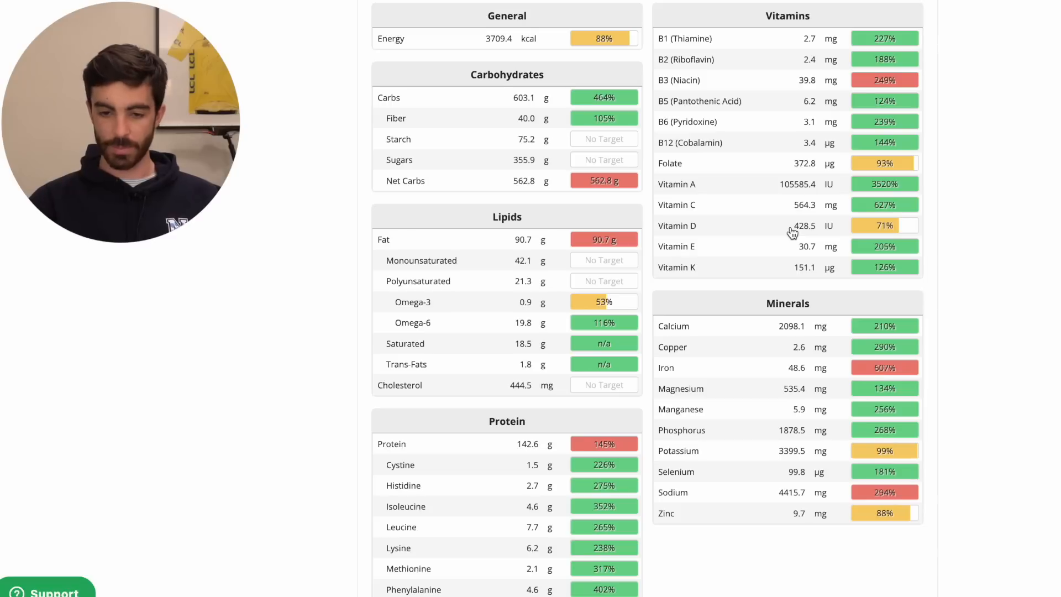
{"action": "scroll", "scroll_direction": "down", "scroll_amount": 3}
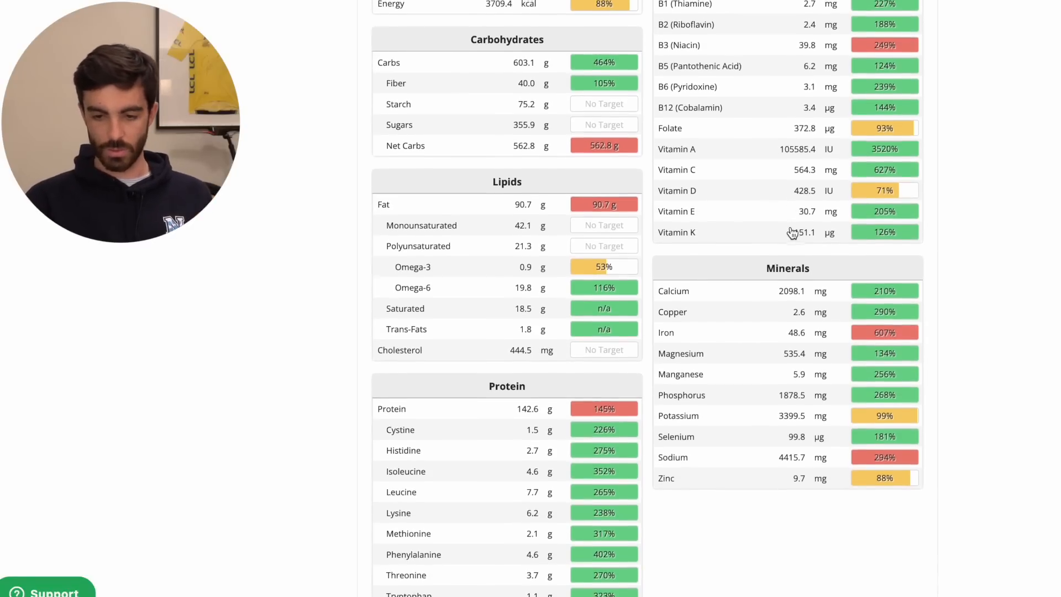
{"action": "scroll", "scroll_direction": "down", "scroll_amount": 3}
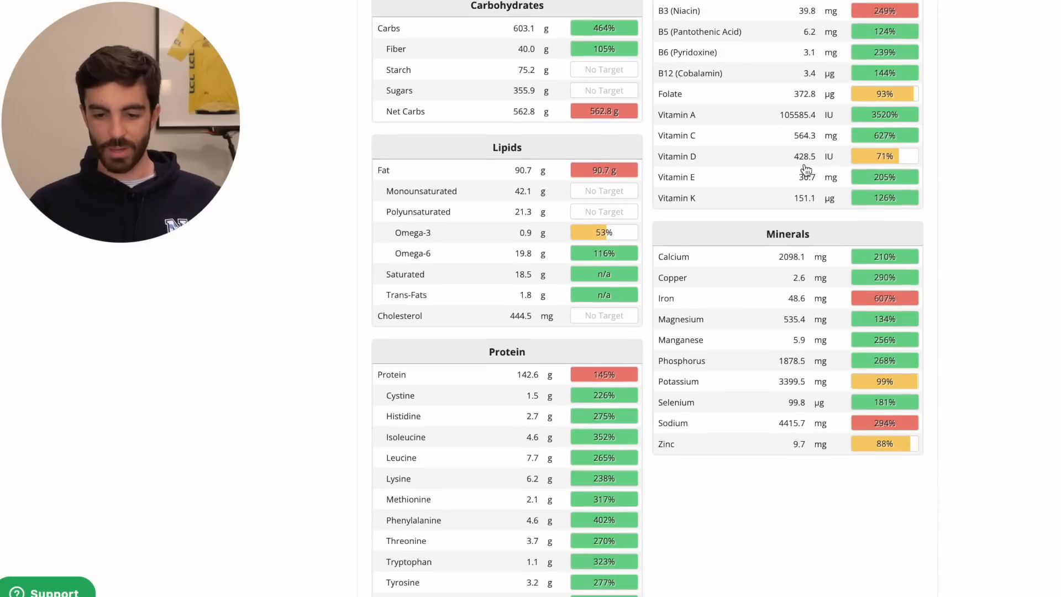
{"action": "scroll", "scroll_direction": "up", "scroll_amount": 3}
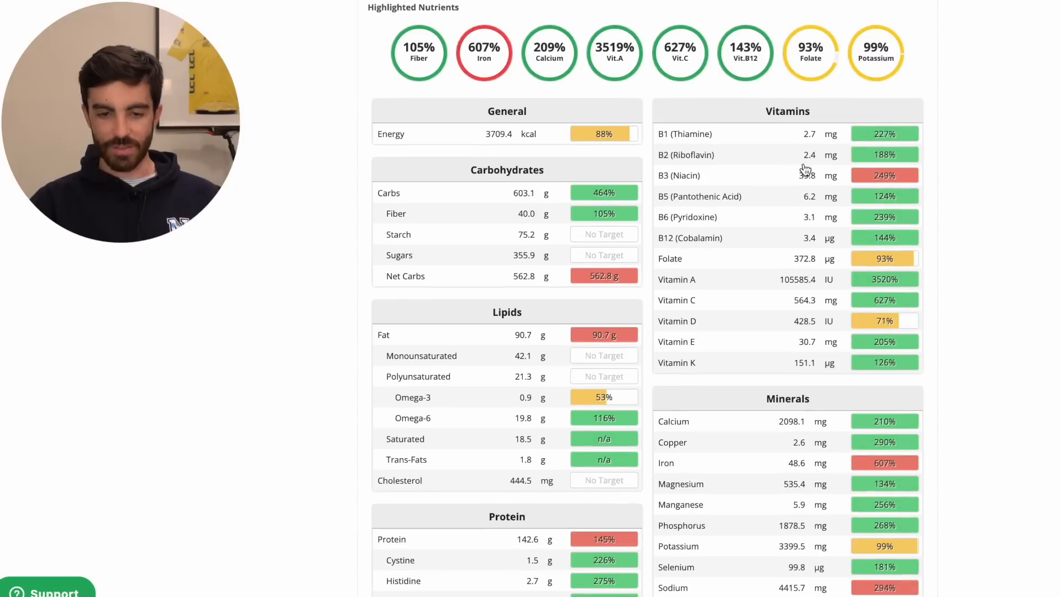
{"action": "scroll", "scroll_direction": "up", "scroll_amount": 3}
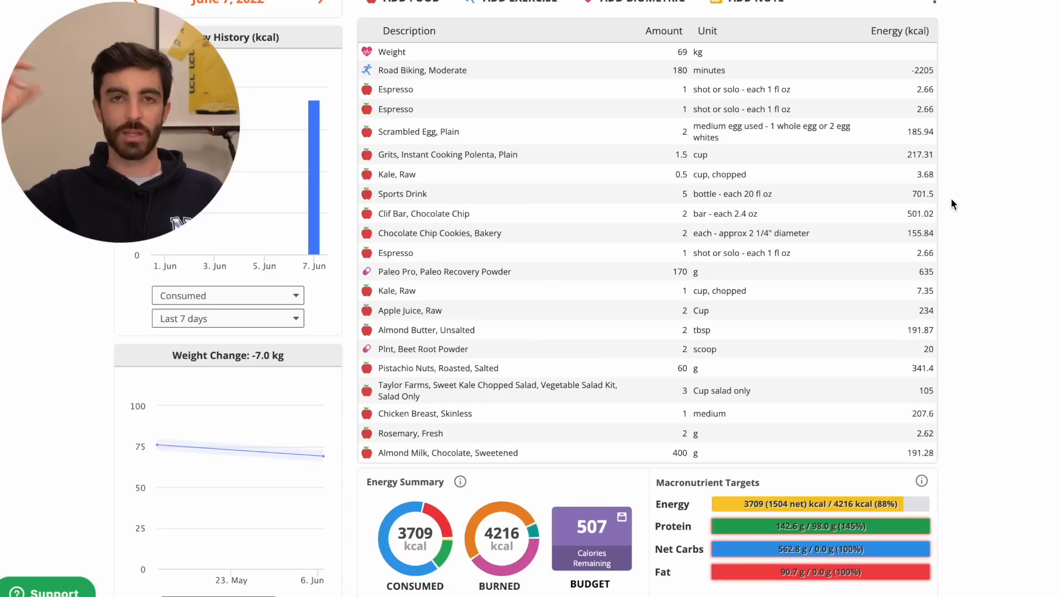
{"action": "scroll", "scroll_direction": "up", "scroll_amount": 3}
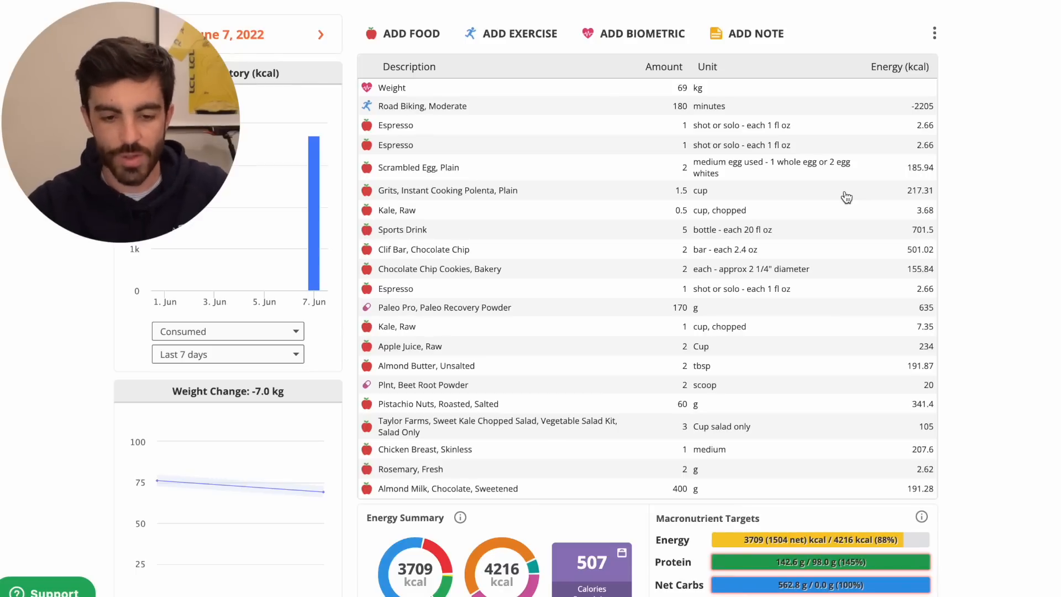
{"action": "scroll", "scroll_direction": "up", "scroll_amount": 3}
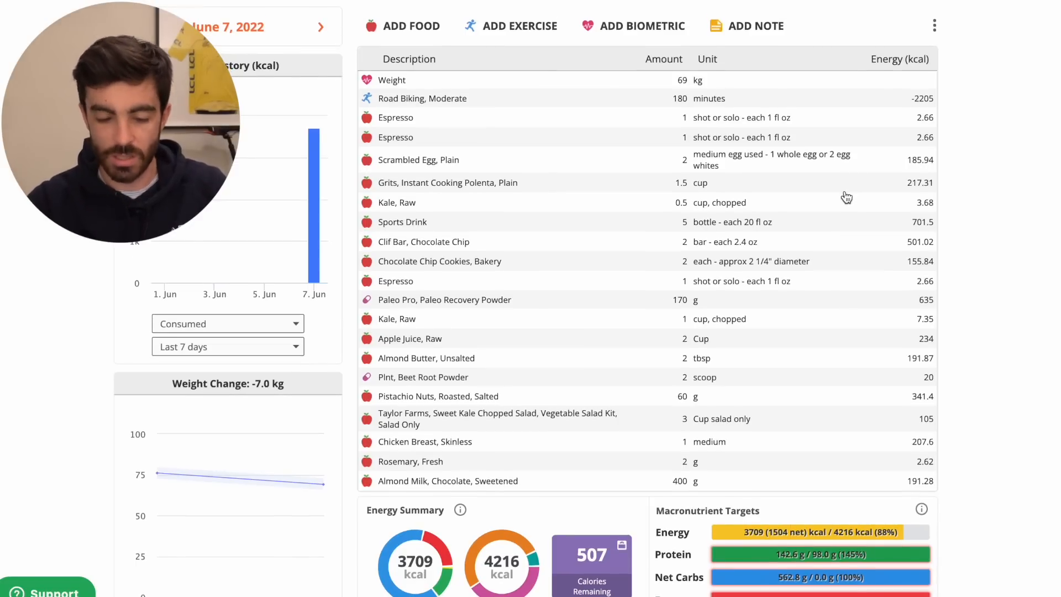
{"action": "scroll", "scroll_direction": "down", "scroll_amount": 3}
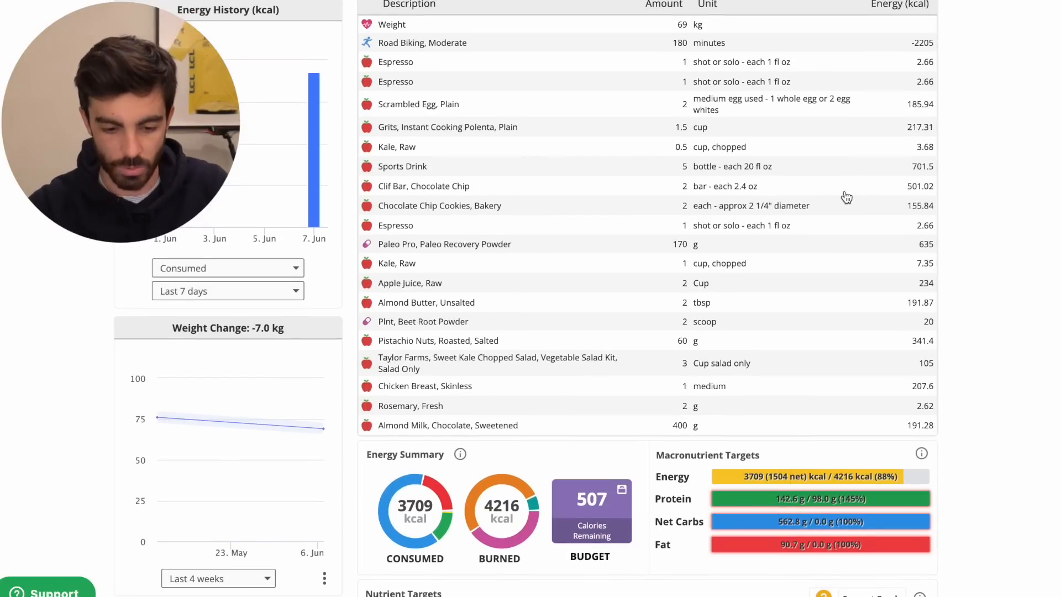
{"action": "scroll", "scroll_direction": "down", "scroll_amount": 3}
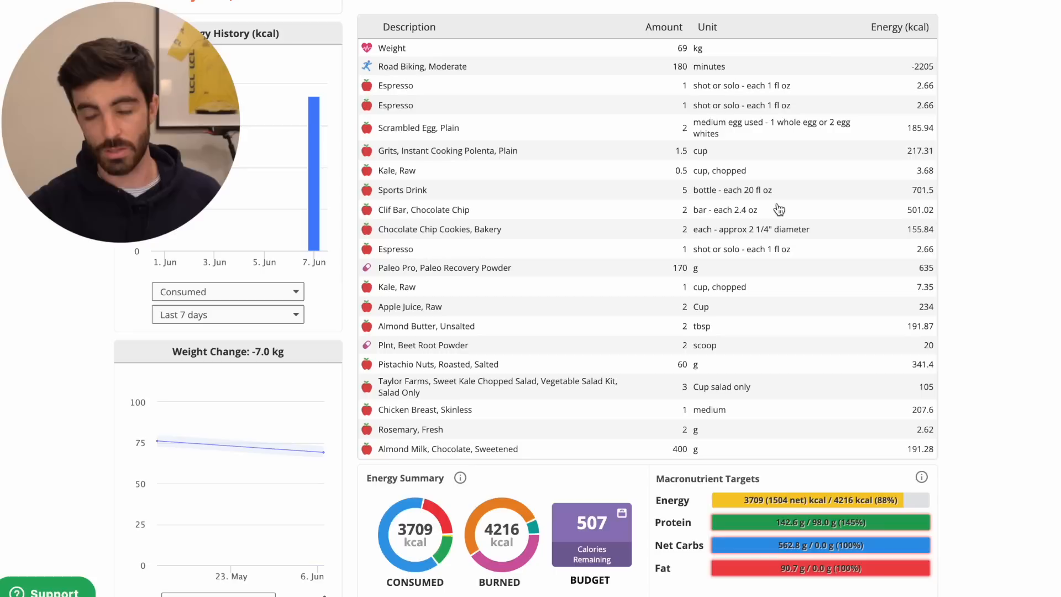
{"action": "mouse_move", "coordinate": [710, 224]}
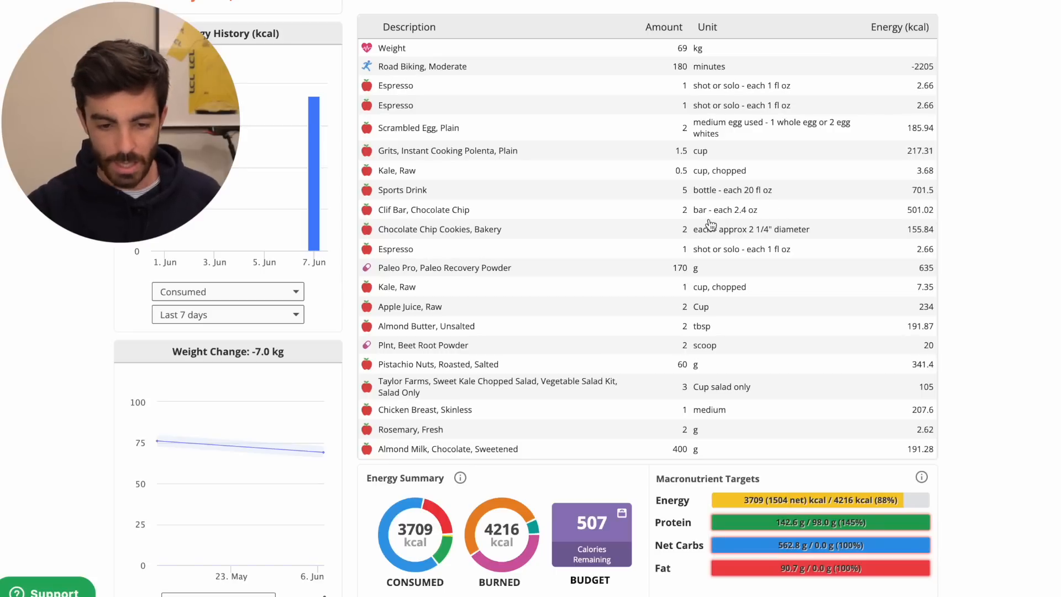
{"action": "mouse_move", "coordinate": [658, 238]}
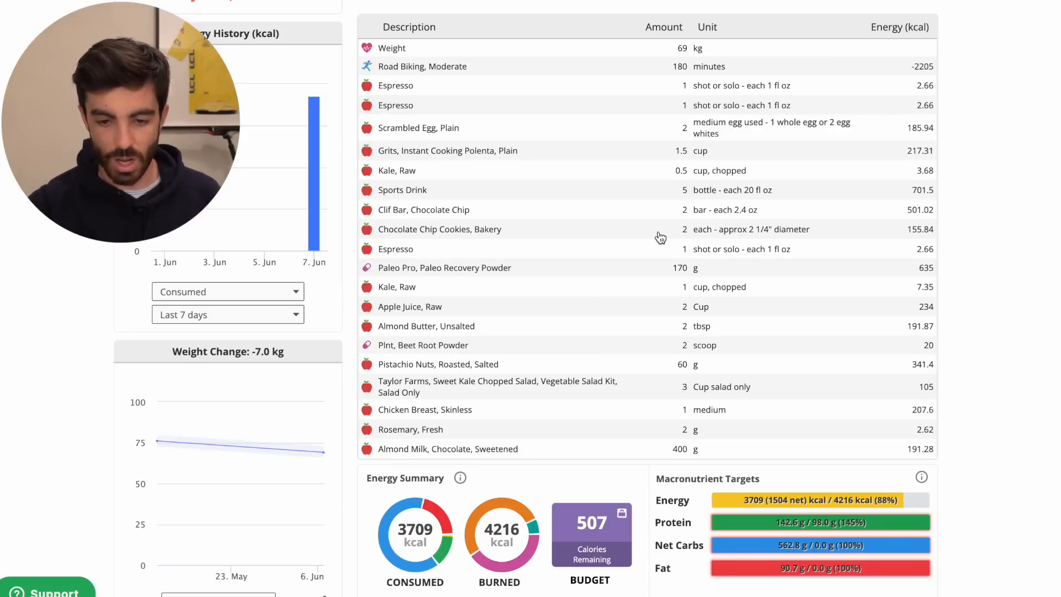
{"action": "mouse_move", "coordinate": [647, 216]}
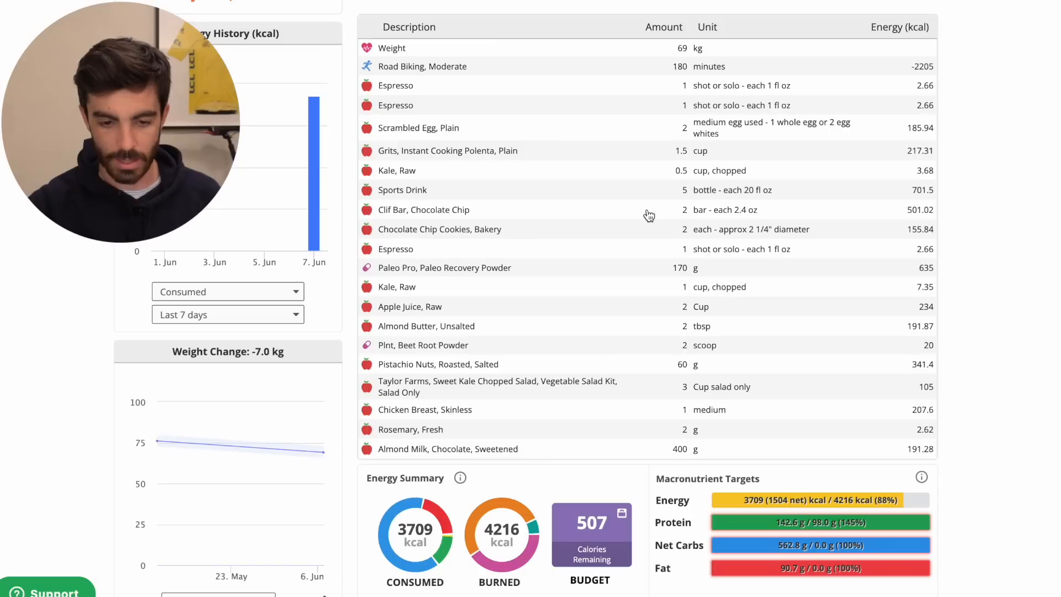
Log 3 packets of Gu Energy Gel, Tri-Berry, and review the diary now at 4,009 kcal
{"action": "scroll", "scroll_direction": "up", "scroll_amount": 3}
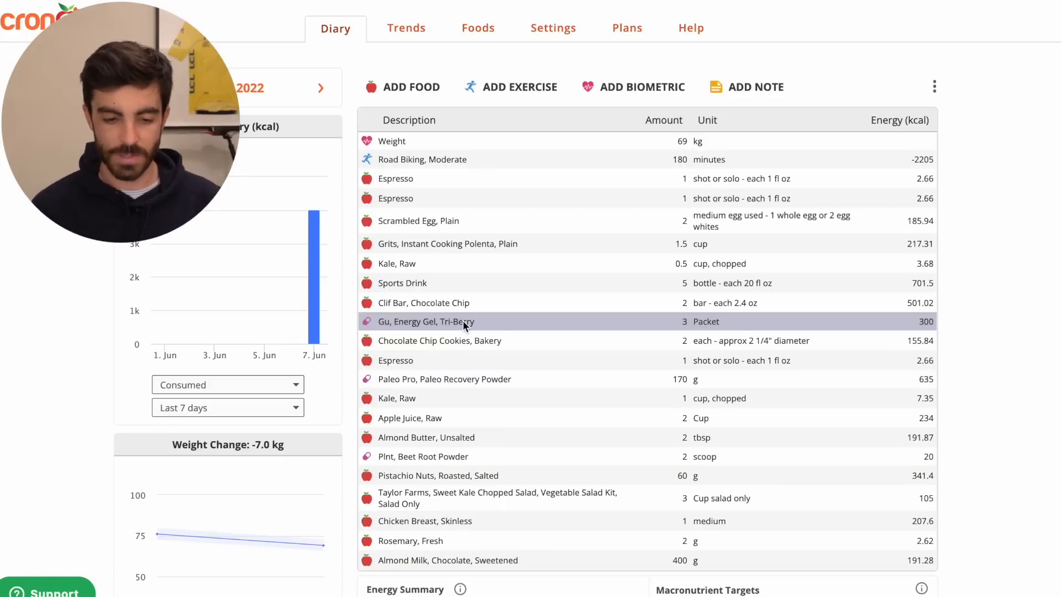
{"action": "scroll", "scroll_direction": "down", "scroll_amount": 3}
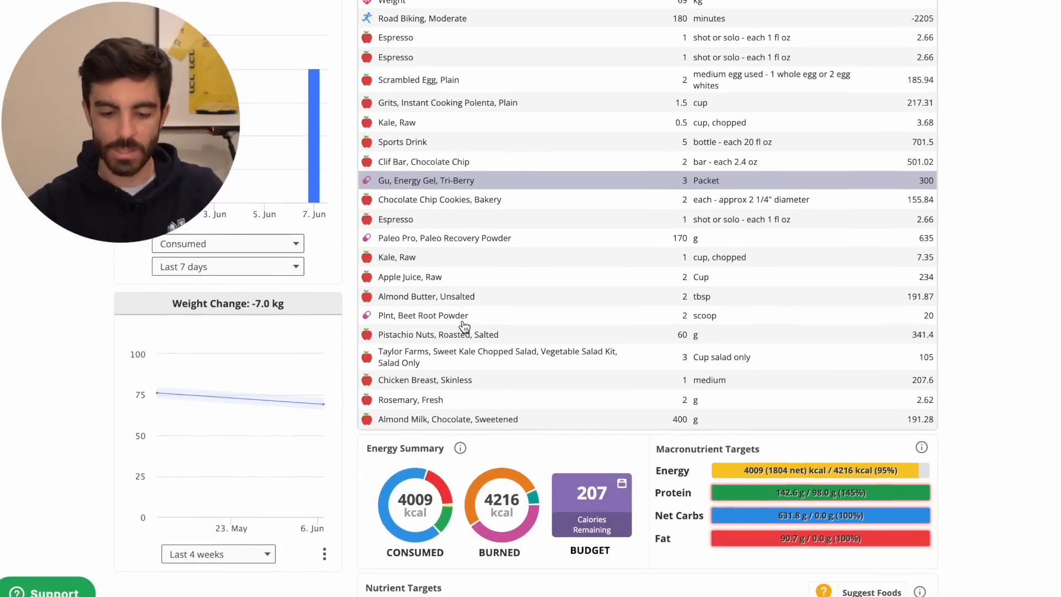
{"action": "scroll", "scroll_direction": "up", "scroll_amount": 3}
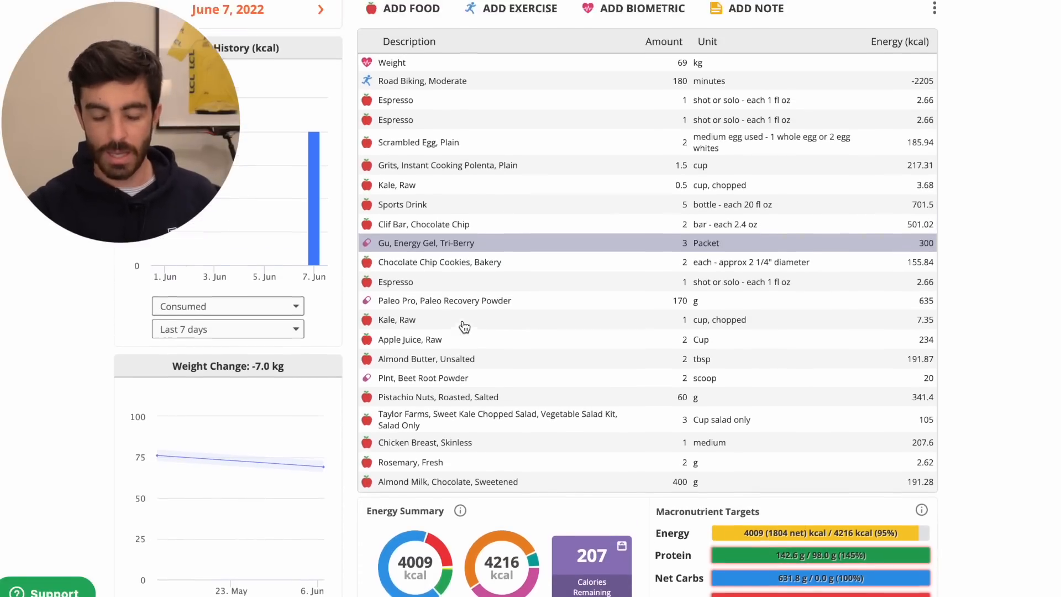
{"action": "scroll", "scroll_direction": "down", "scroll_amount": 3}
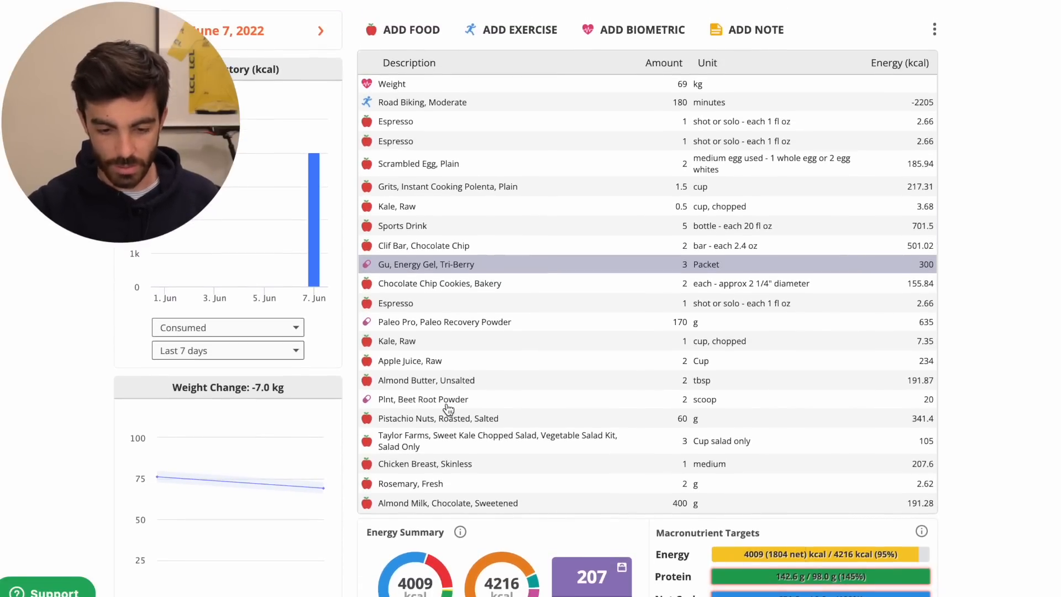
Cut the Pistachio Nuts amount to 28 g
{"action": "left_click", "coordinate": [438, 417]}
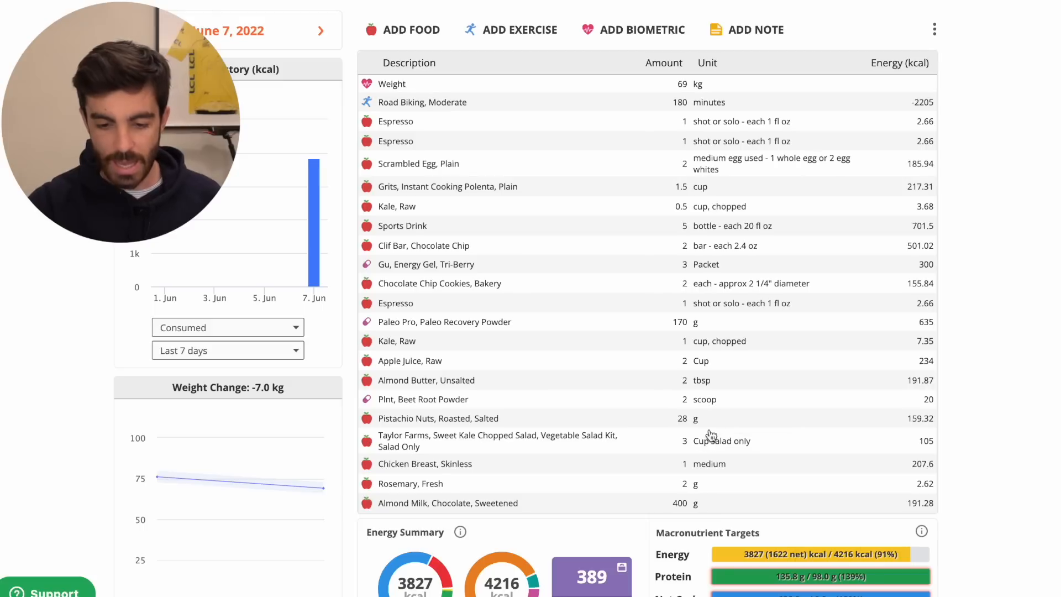
{"action": "mouse_move", "coordinate": [412, 28]}
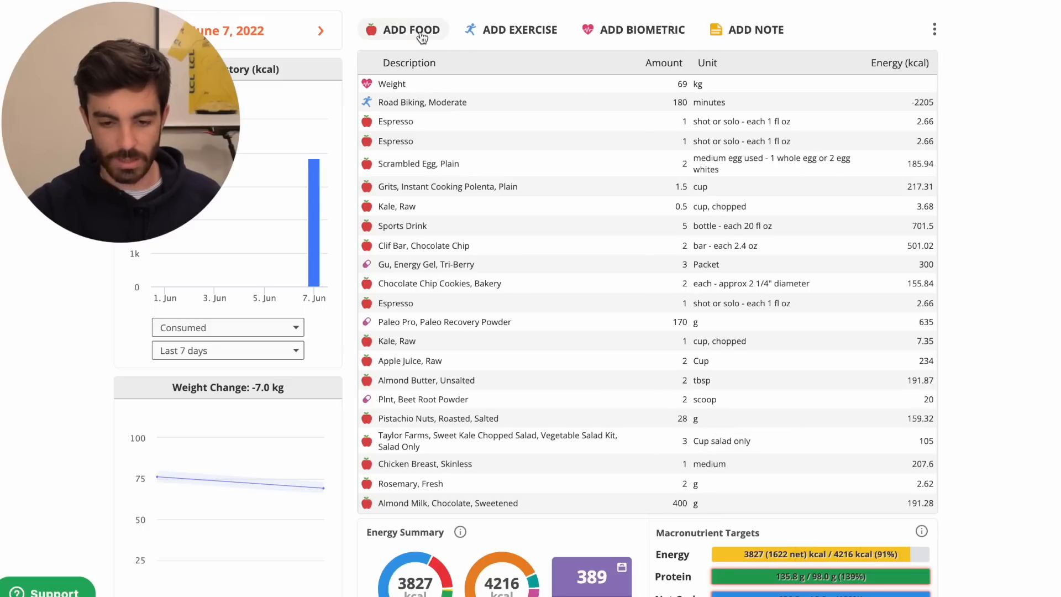
Search for banana and add Bananas, Raw, 1 medium to the diary
{"action": "left_click", "coordinate": [403, 29]}
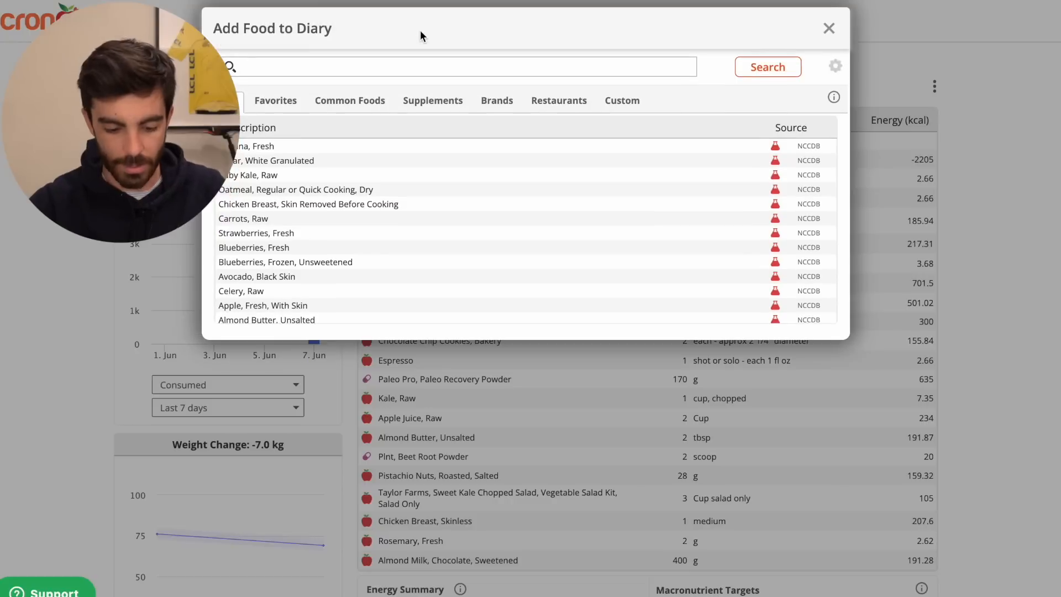
{"action": "type", "text": "carbo"}
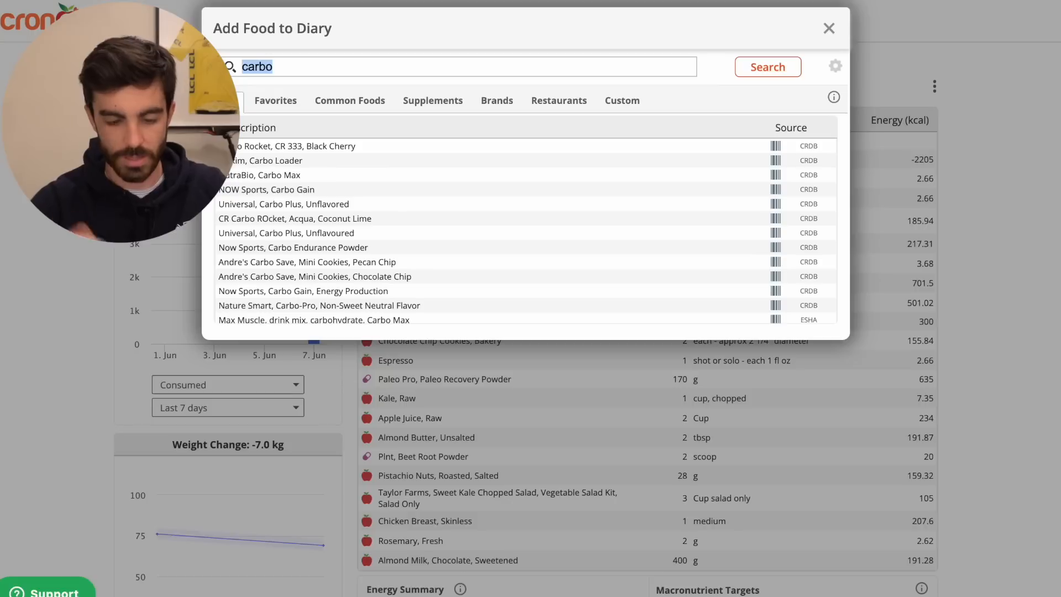
{"action": "type", "text": "ban"}
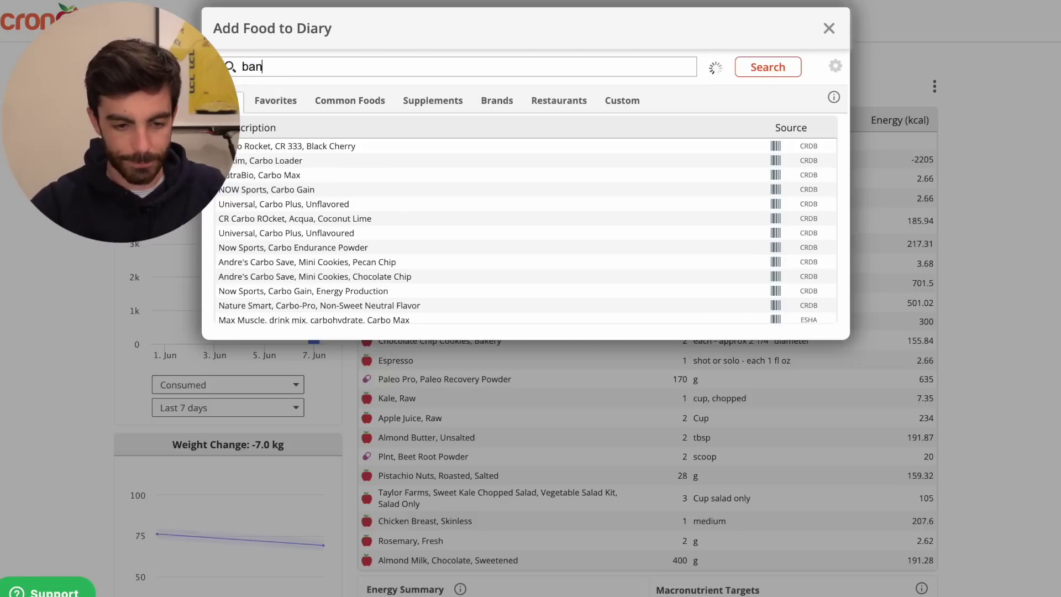
{"action": "left_click", "coordinate": [827, 28]}
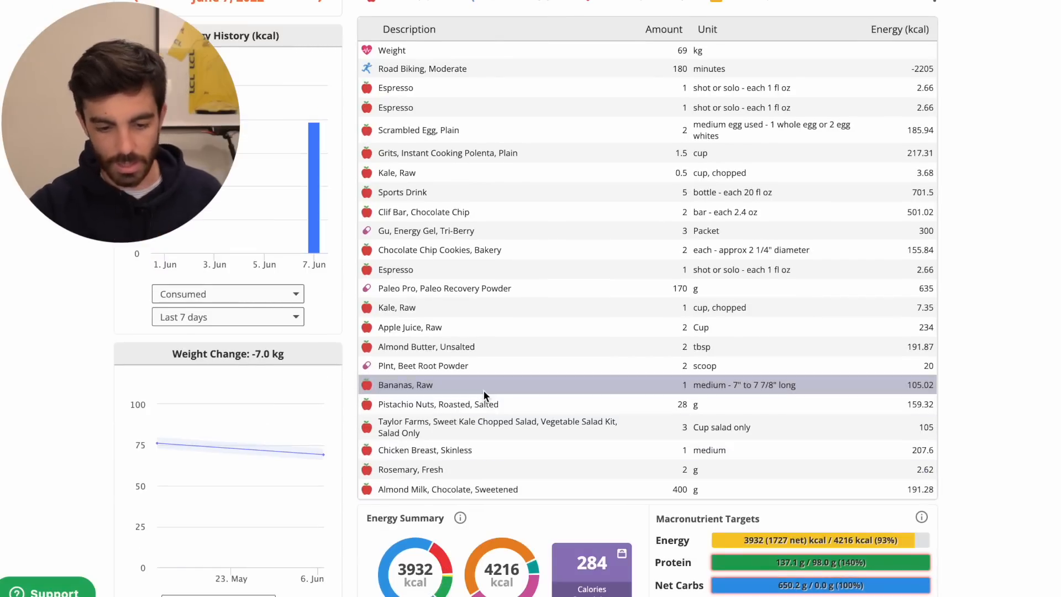
{"action": "mouse_move", "coordinate": [571, 501]}
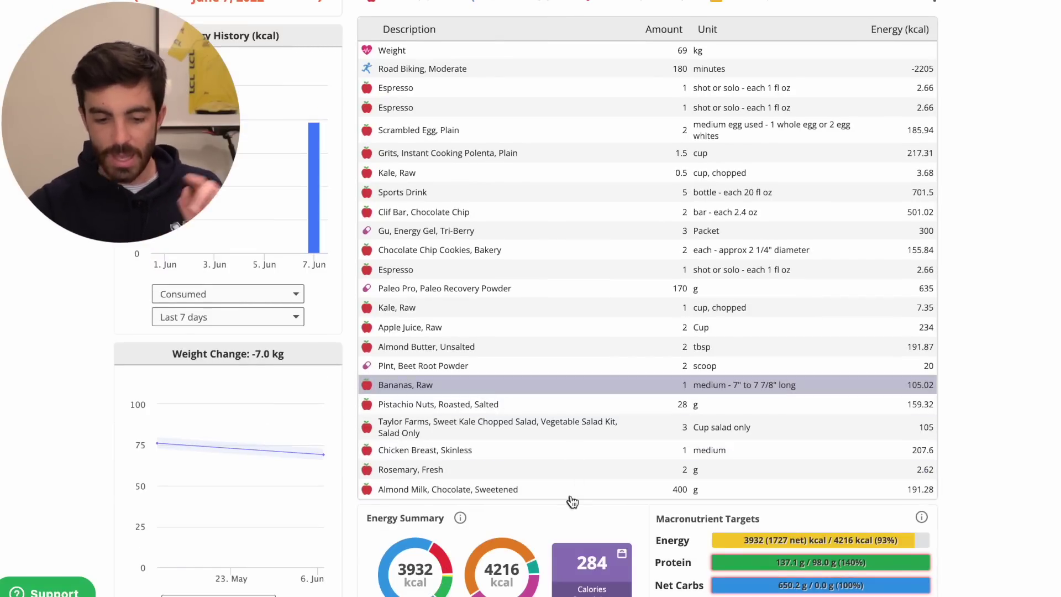
Add Soy Milk, Chocolate, Sweetened, 2 cups (306 kcal) to the June 7 diary
{"action": "scroll", "scroll_direction": "down", "scroll_amount": 3}
{"action": "type", "text": "chocolate soy"}
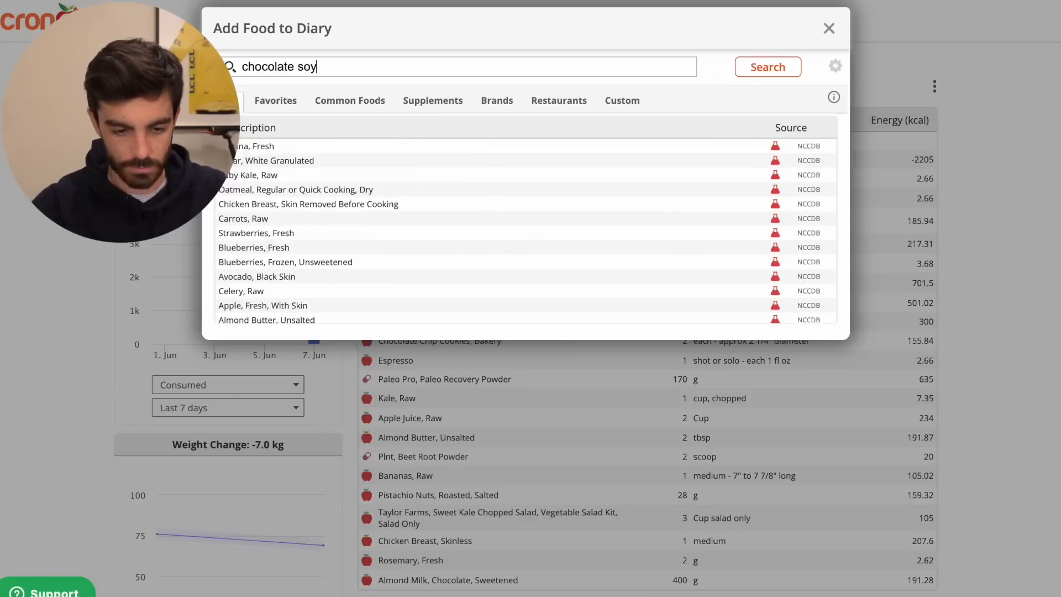
{"action": "left_click", "coordinate": [828, 29]}
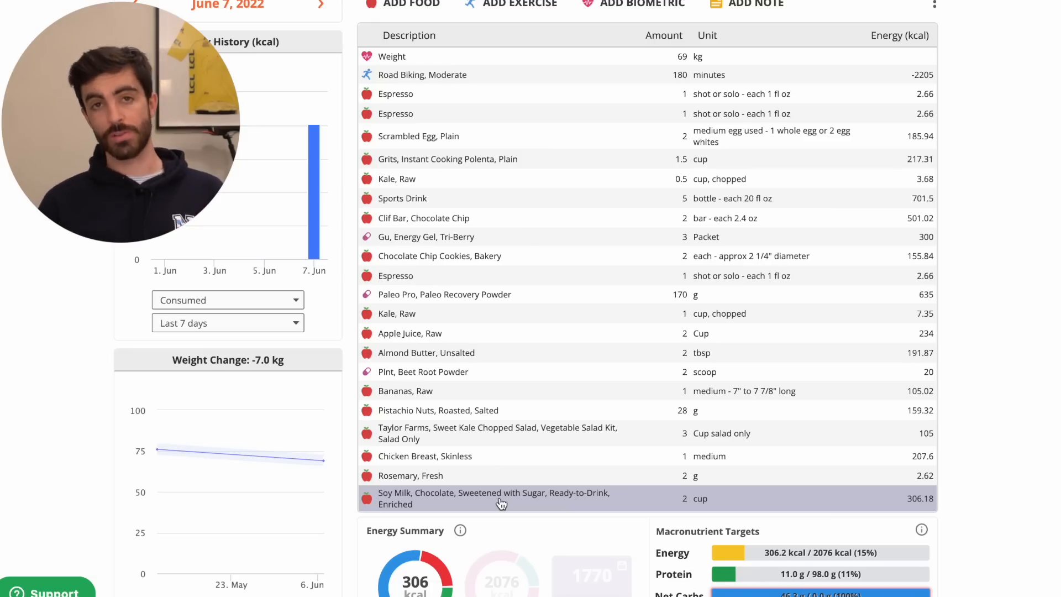
{"action": "scroll", "scroll_direction": "down", "scroll_amount": 3}
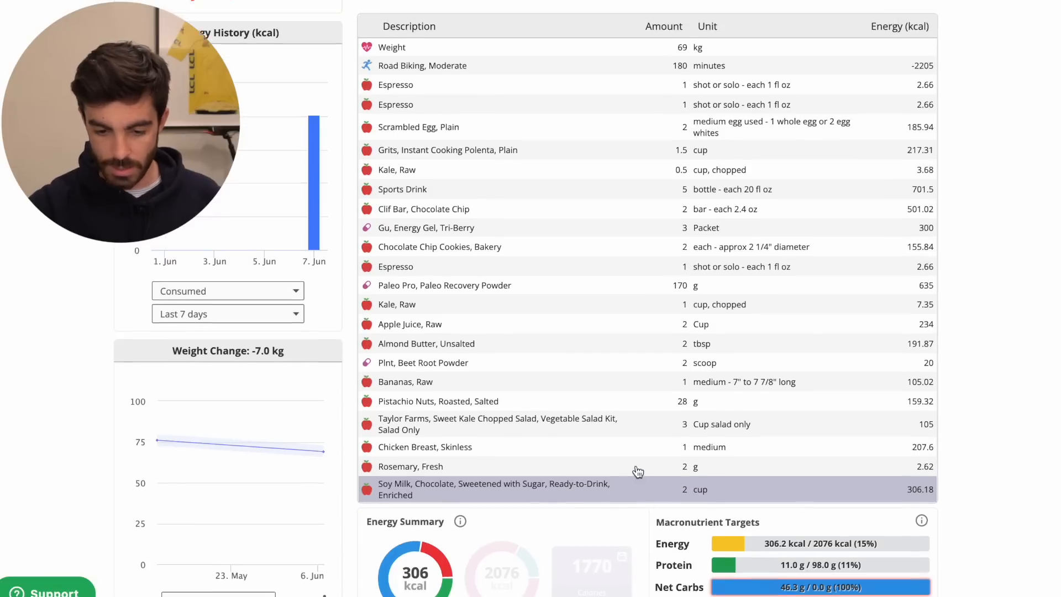
{"action": "scroll", "scroll_direction": "up", "scroll_amount": 3}
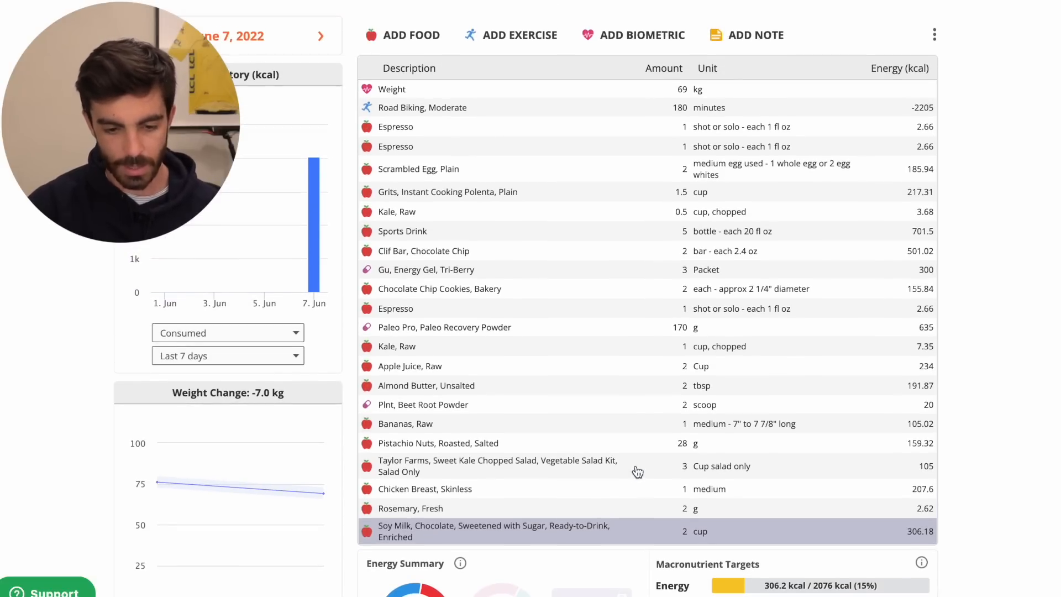
{"action": "mouse_move", "coordinate": [598, 298]}
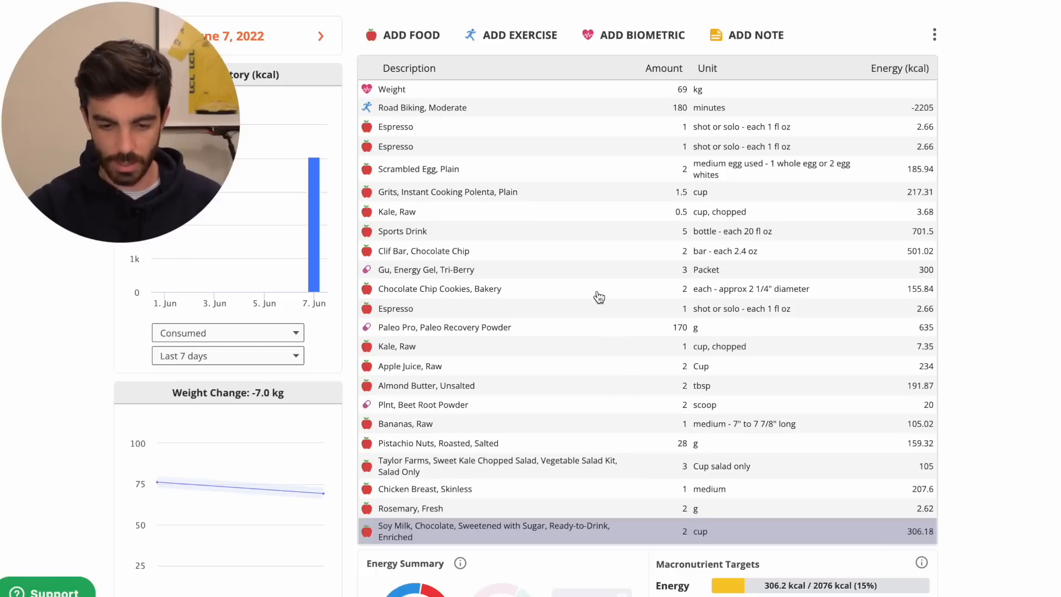
{"action": "mouse_move", "coordinate": [517, 270]}
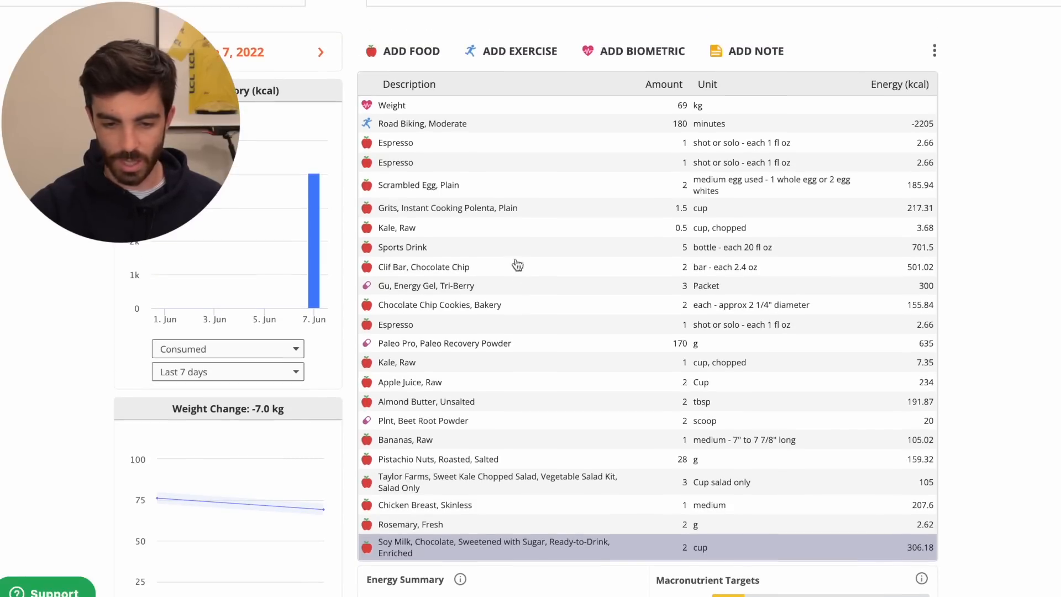
{"action": "mouse_move", "coordinate": [483, 254]}
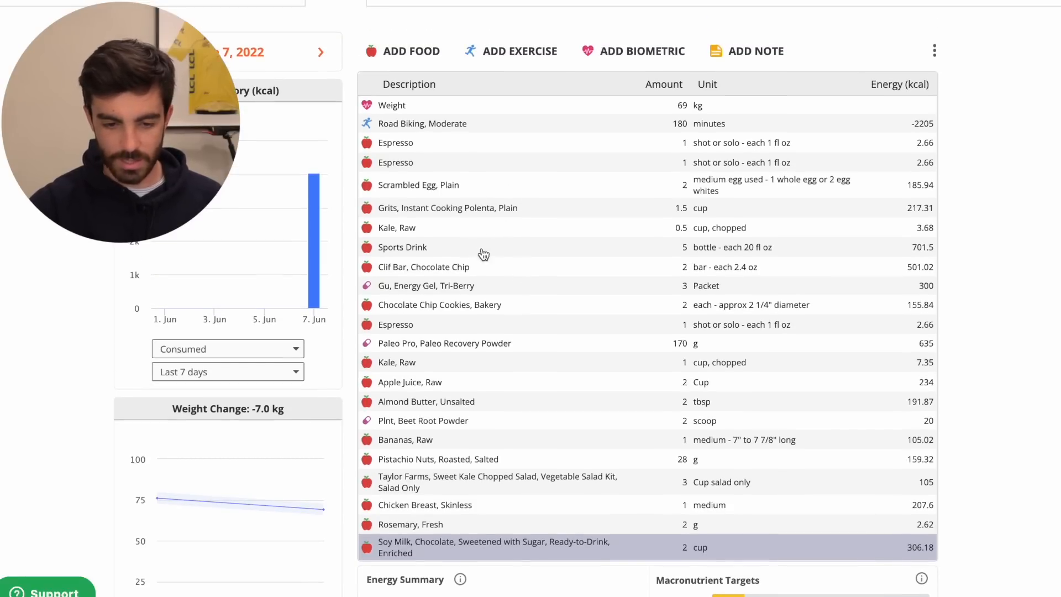
{"action": "mouse_move", "coordinate": [450, 232]}
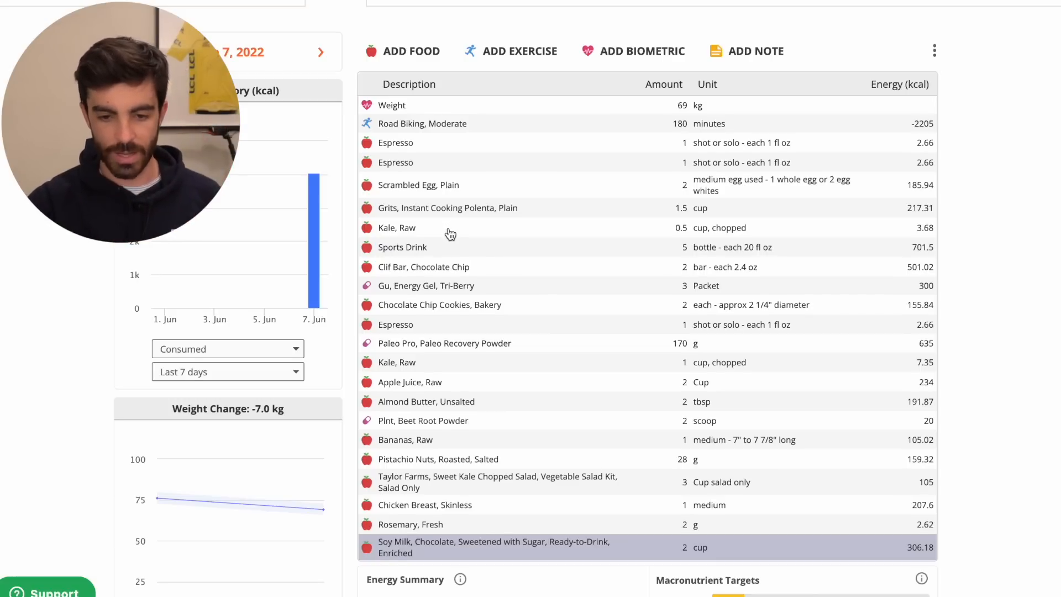
{"action": "scroll", "scroll_direction": "down", "scroll_amount": 3}
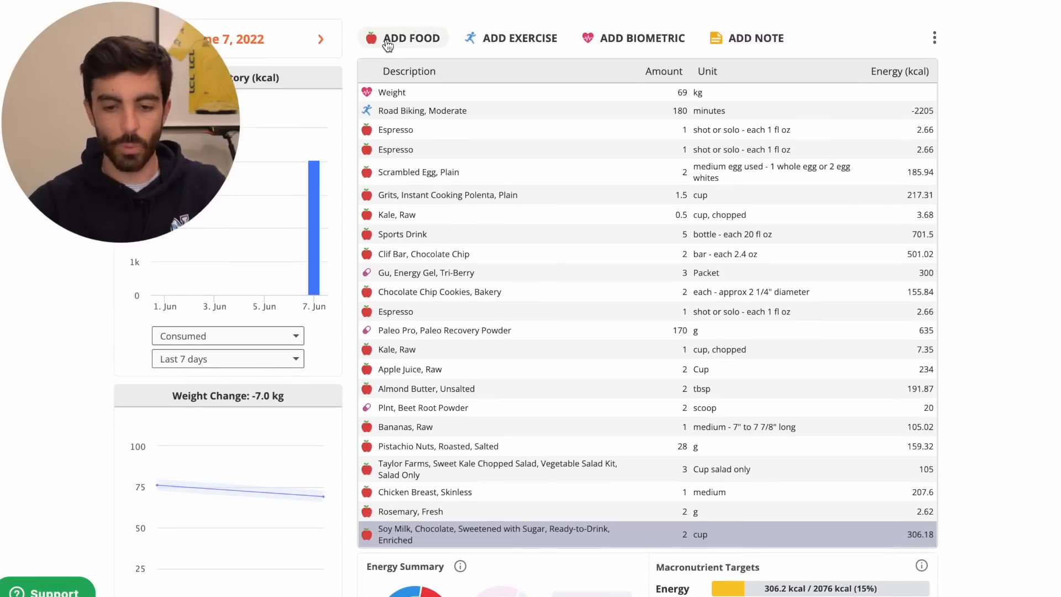
Add Coles Wholemeal Sandwich Bread ×2 slices and Peanut Butter, Unsalted, 1 tbsp, totalling 4,283 kcal
{"action": "left_click", "coordinate": [402, 38]}
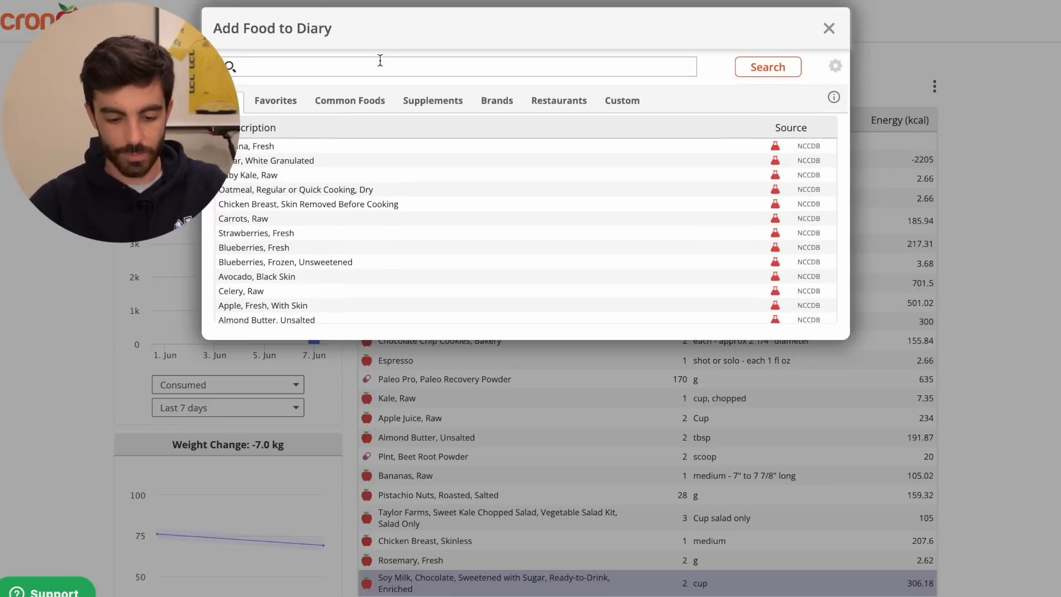
{"action": "type", "text": "wholemeal bre"}
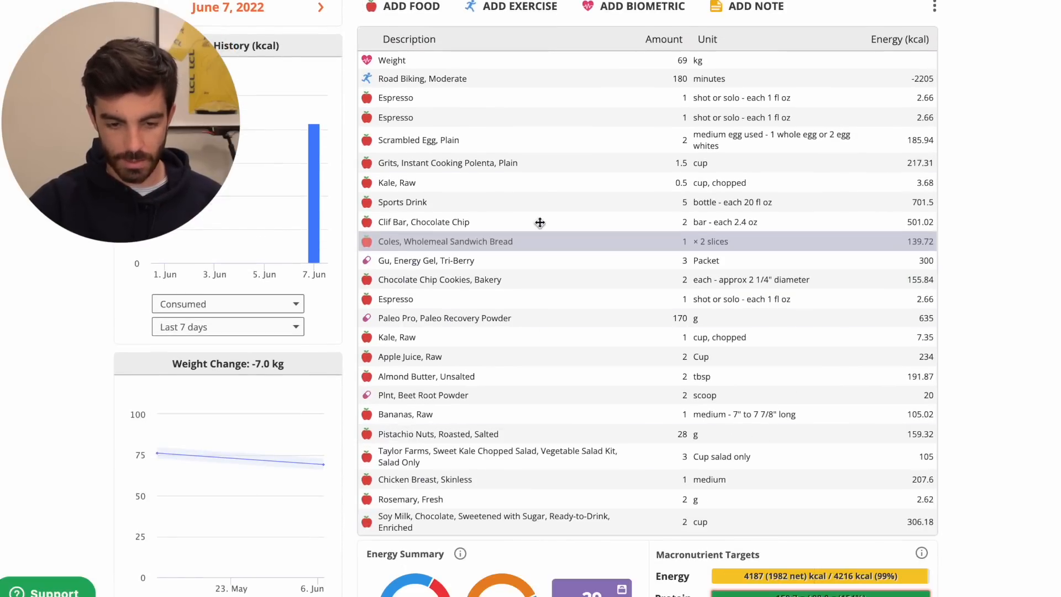
{"action": "scroll", "scroll_direction": "down", "scroll_amount": 3}
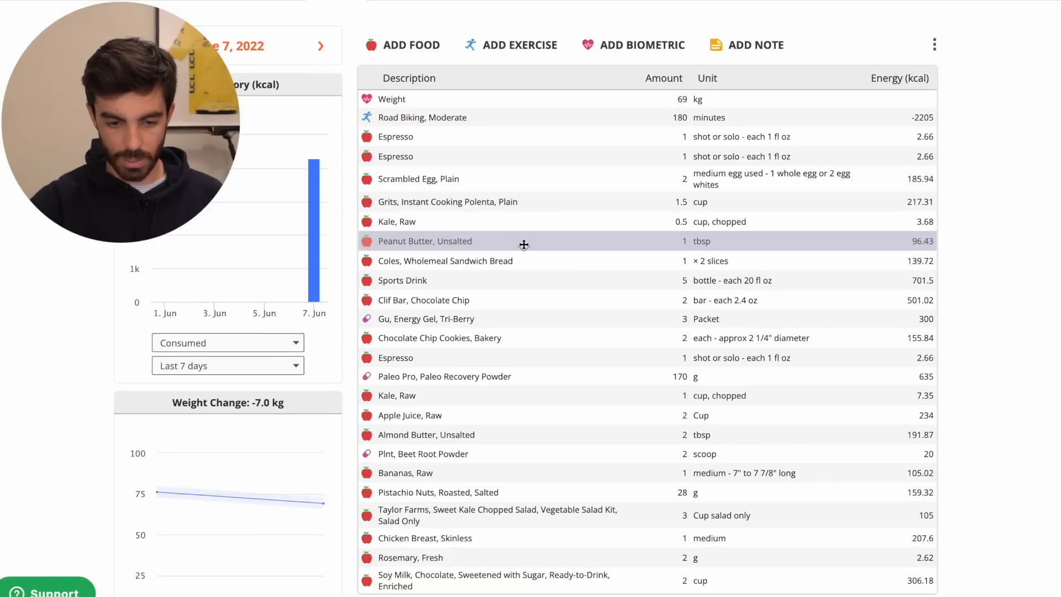
{"action": "scroll", "scroll_direction": "down", "scroll_amount": 3}
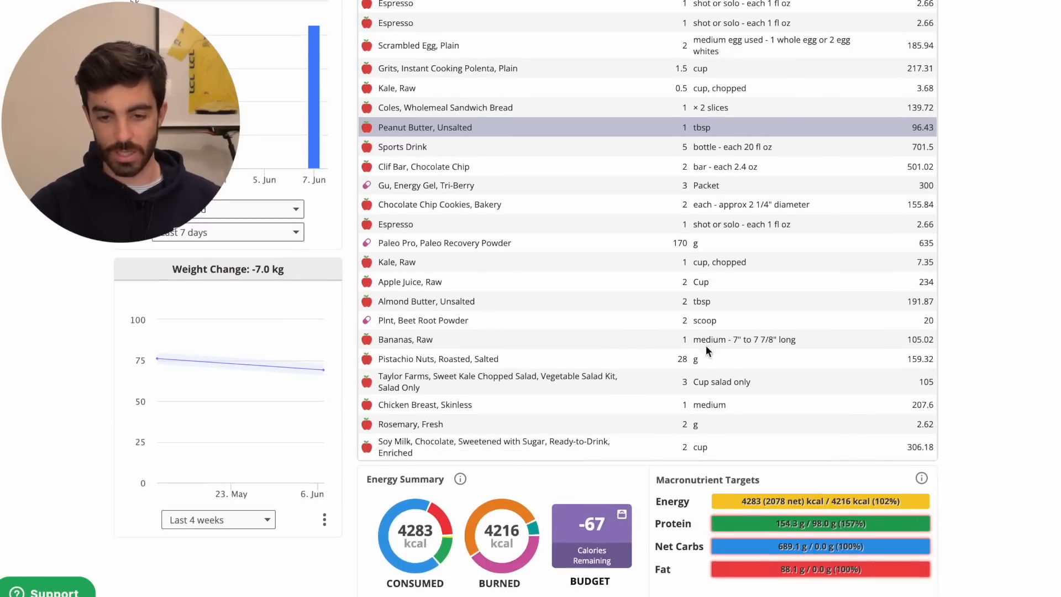
{"action": "scroll", "scroll_direction": "up", "scroll_amount": 3}
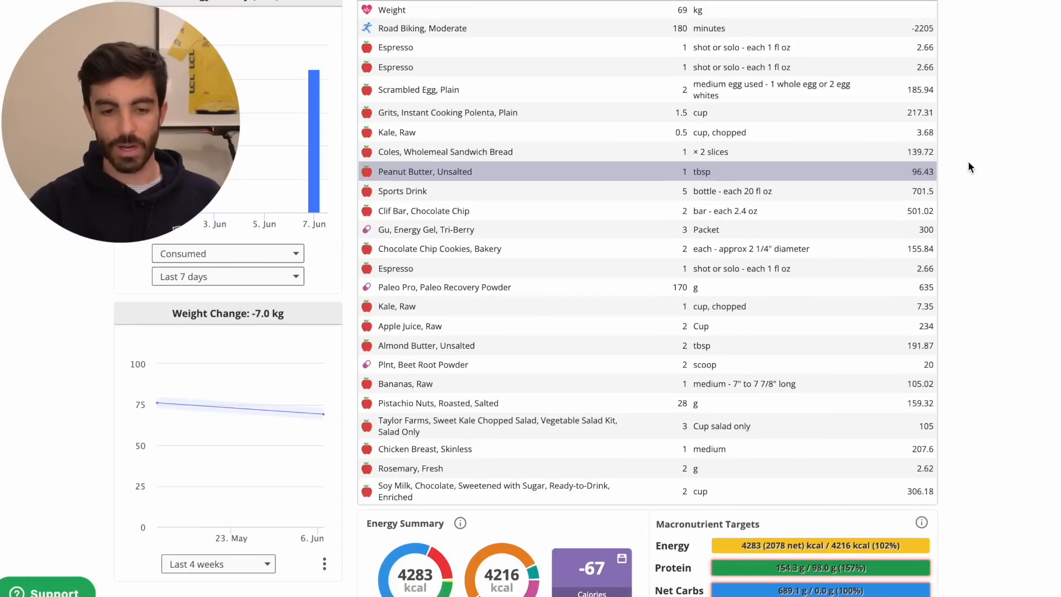
{"action": "mouse_move", "coordinate": [650, 186]}
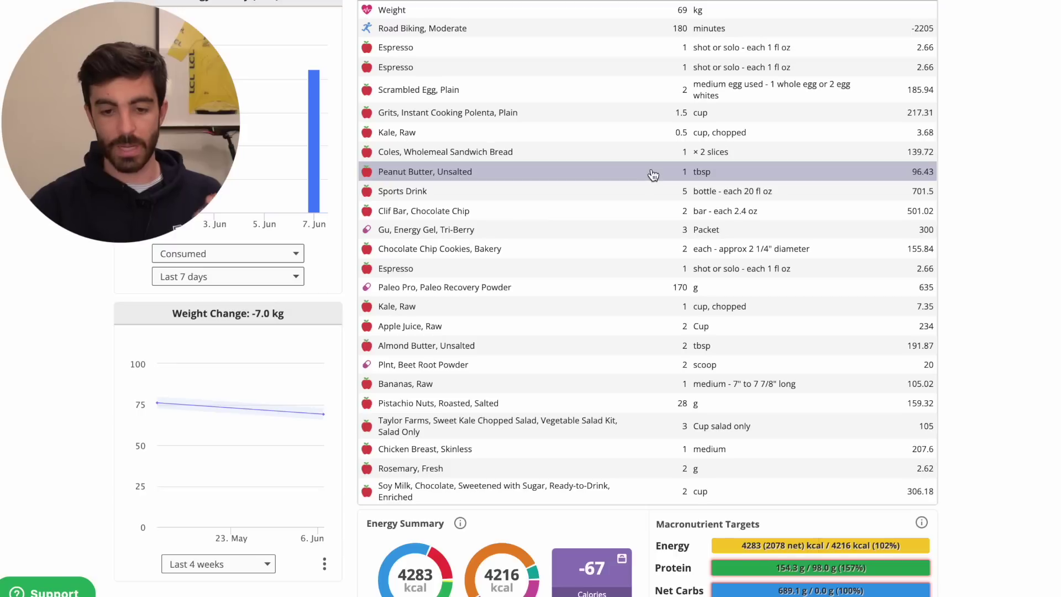
{"action": "mouse_move", "coordinate": [655, 166]}
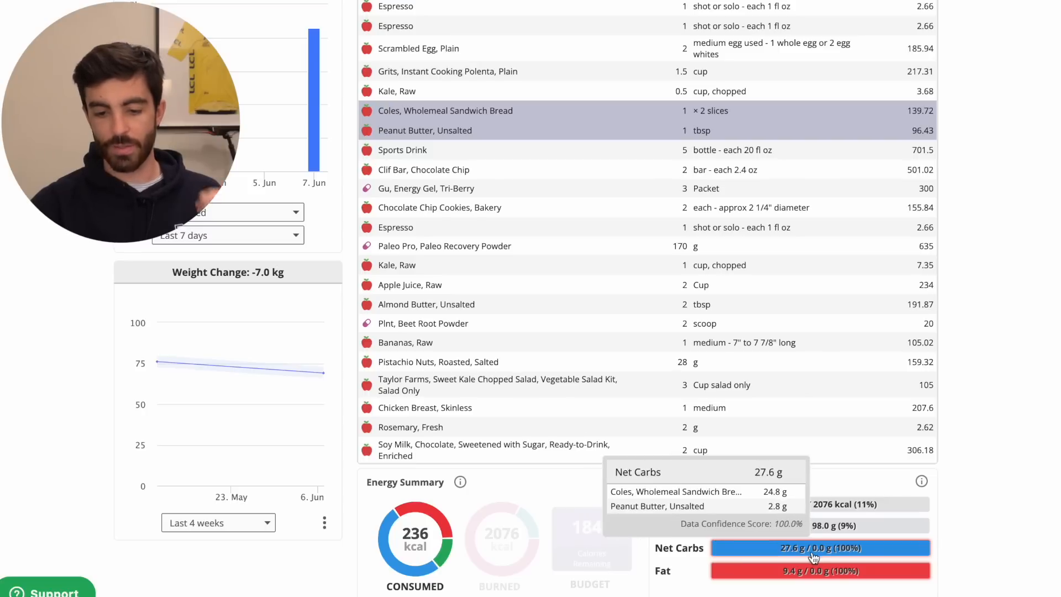
{"action": "mouse_move", "coordinate": [813, 570]}
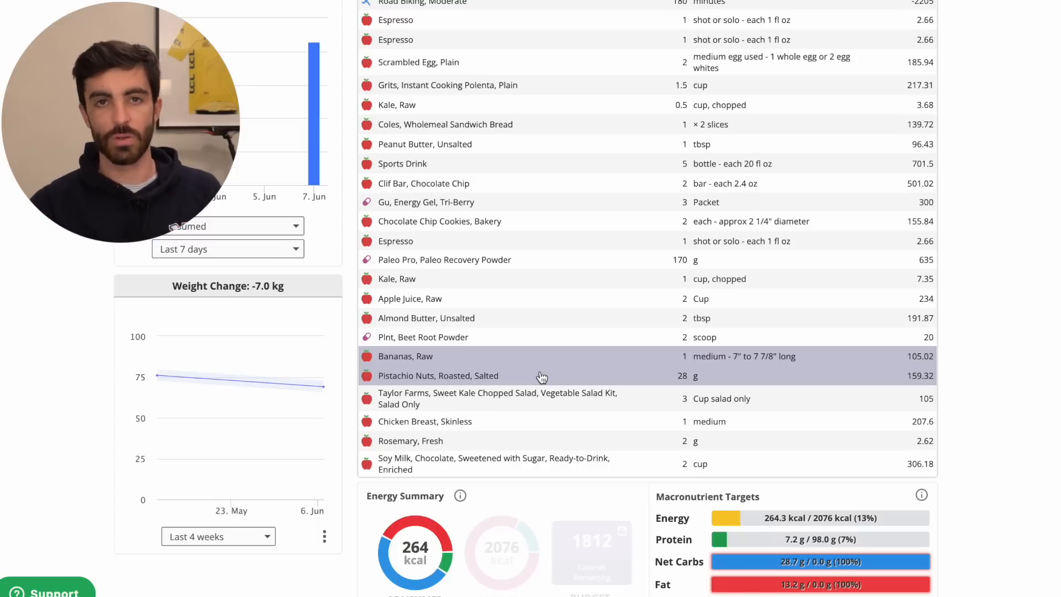
{"action": "scroll", "scroll_direction": "down", "scroll_amount": 3}
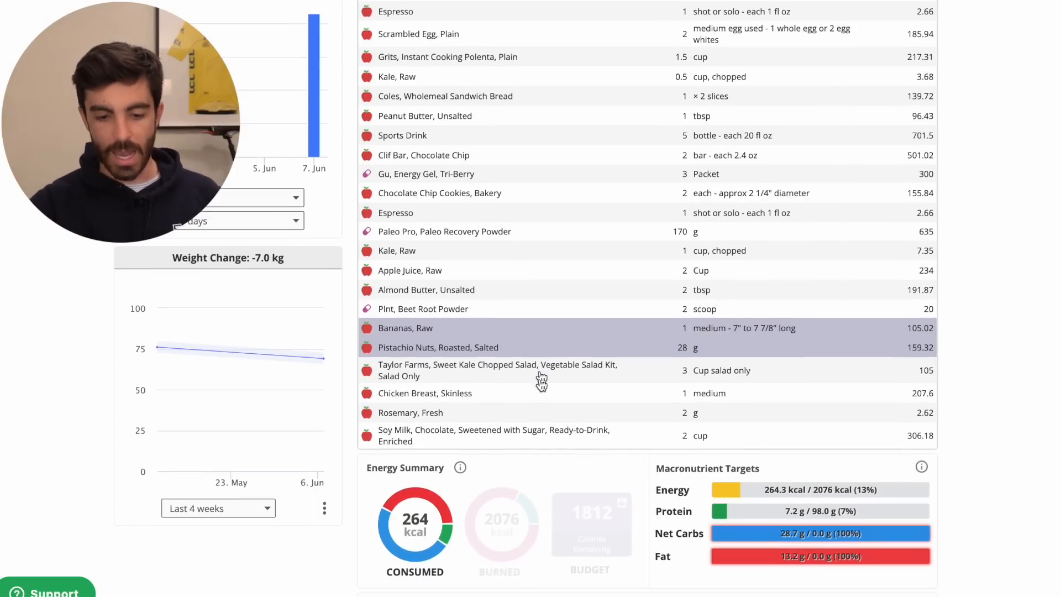
{"action": "left_click", "coordinate": [534, 435]}
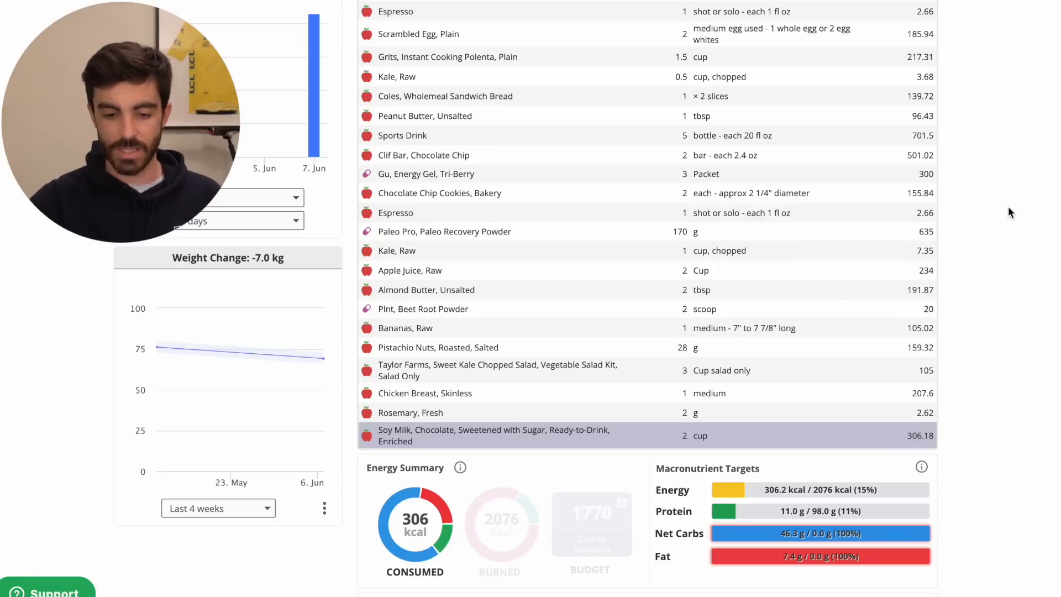
{"action": "scroll", "scroll_direction": "up", "scroll_amount": 3}
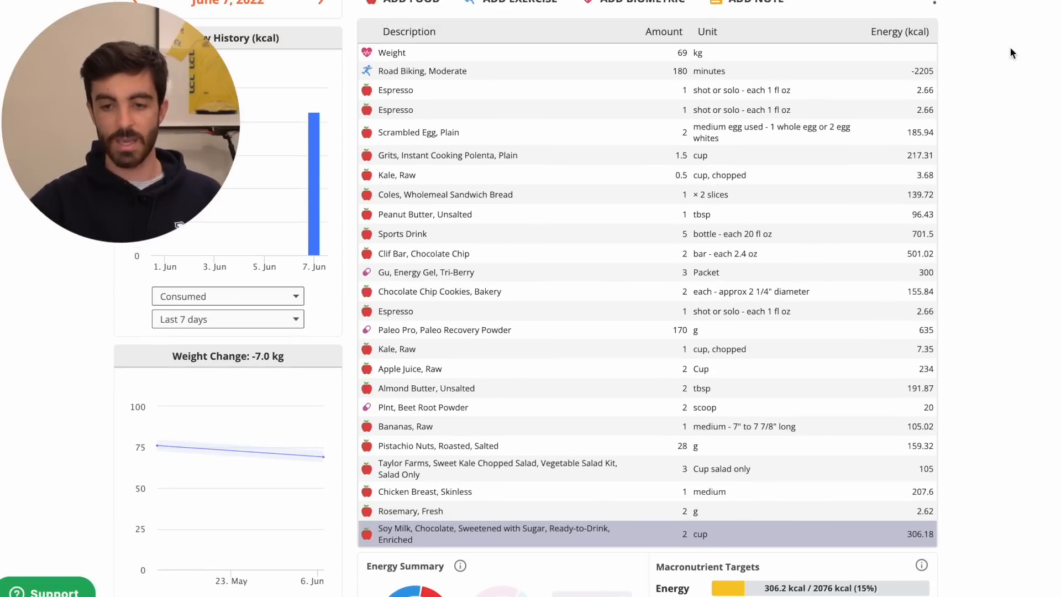